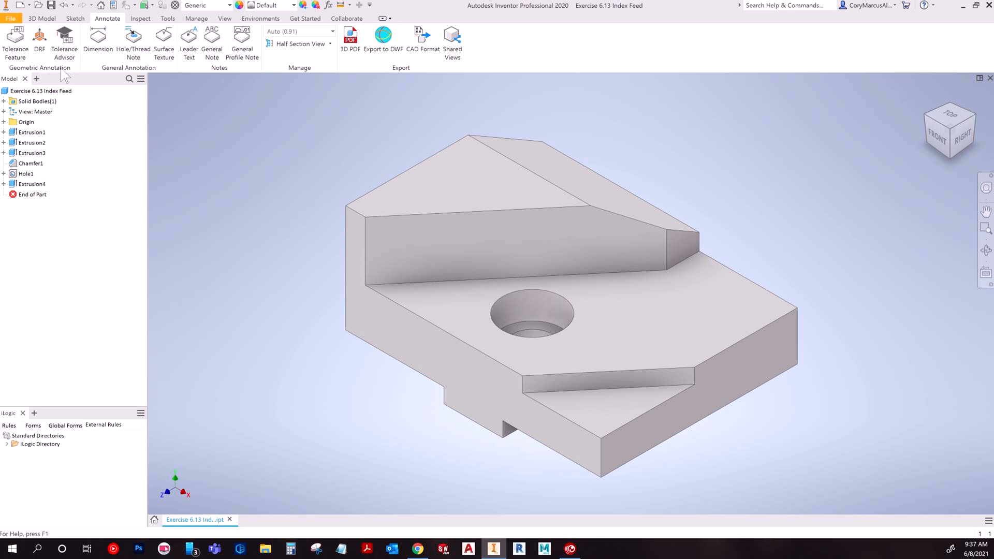
mouse_move(207, 76)
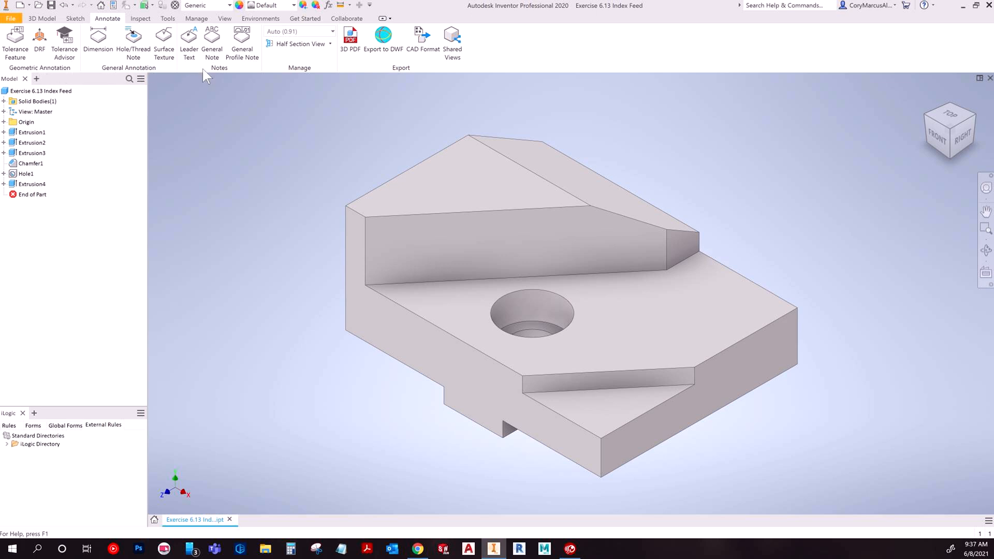
mouse_move(264, 144)
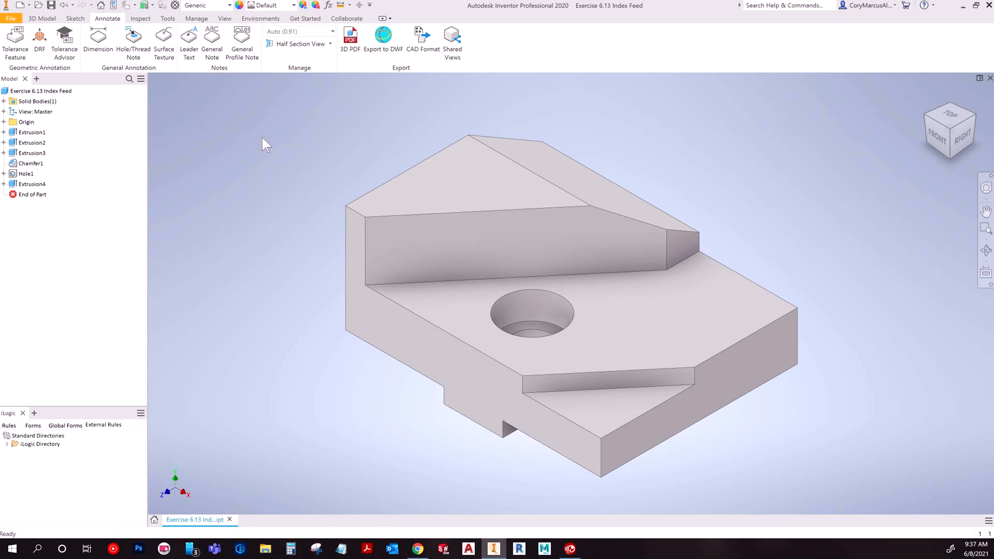
mouse_move(270, 165)
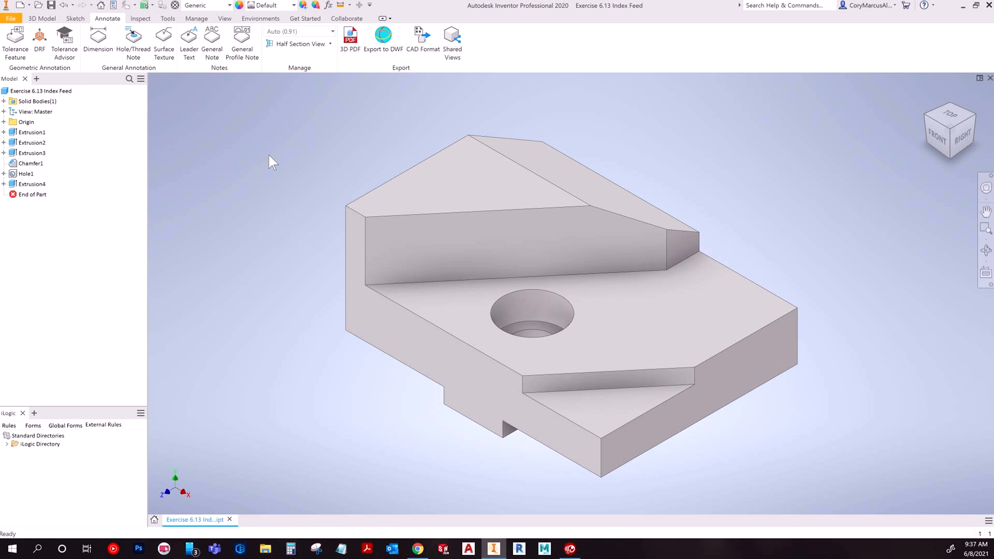
mouse_move(265, 161)
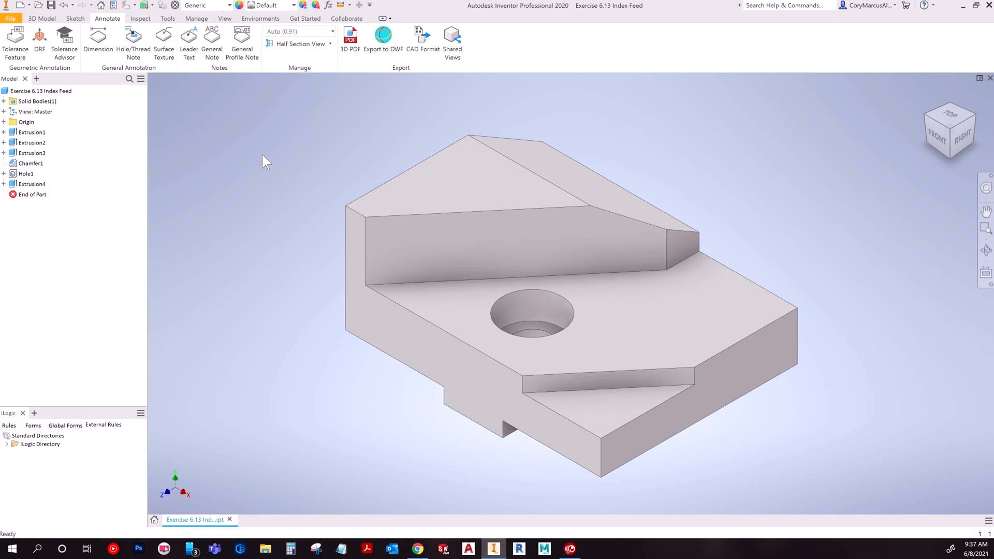
mouse_move(108, 49)
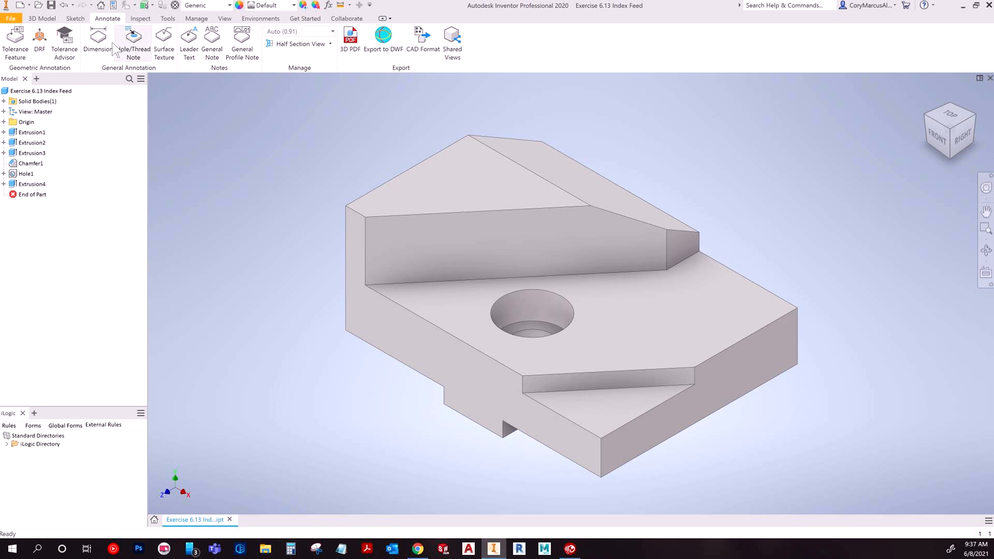
mouse_move(98, 38)
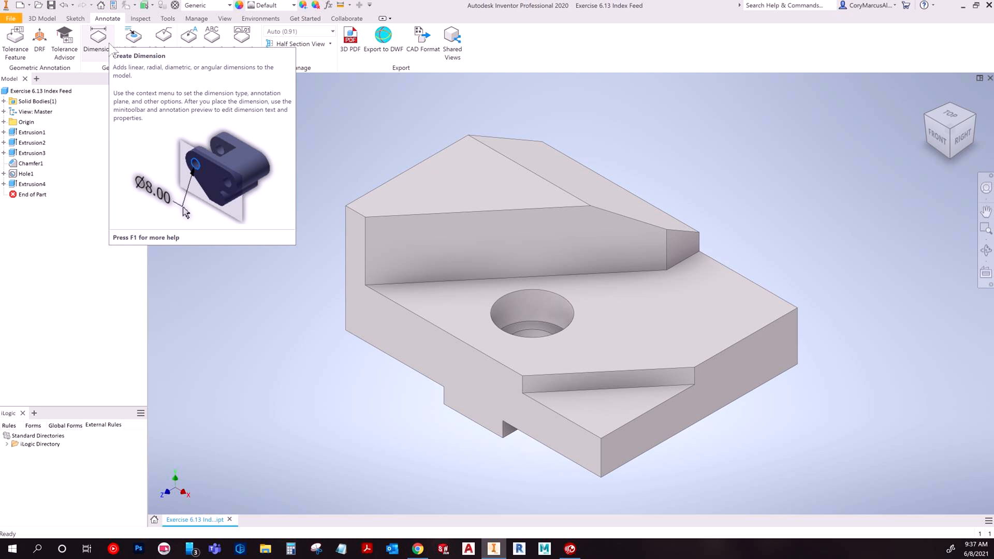
Step: Start the Annotate Dimension command on the Index Feed part's counterbored hole
left_click(28, 132)
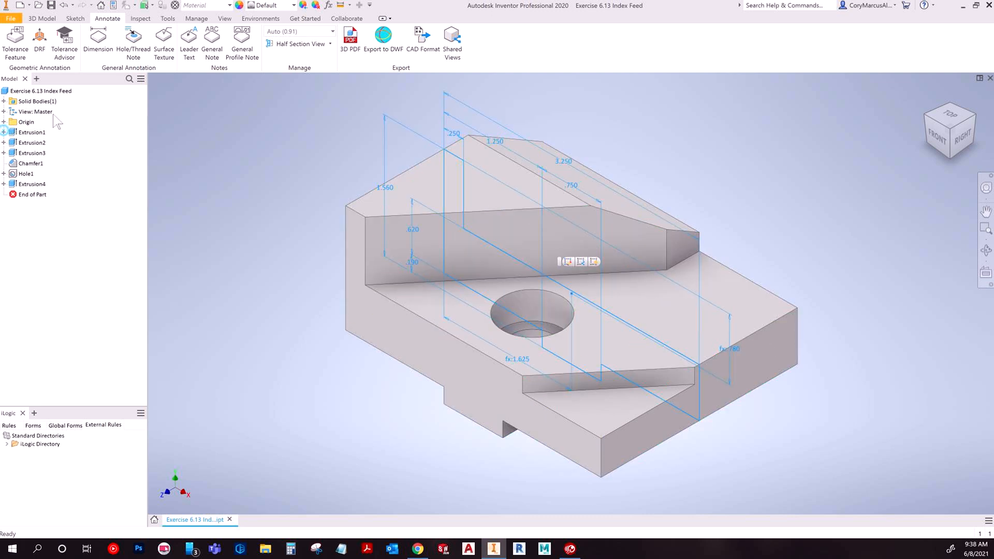
left_click(97, 41)
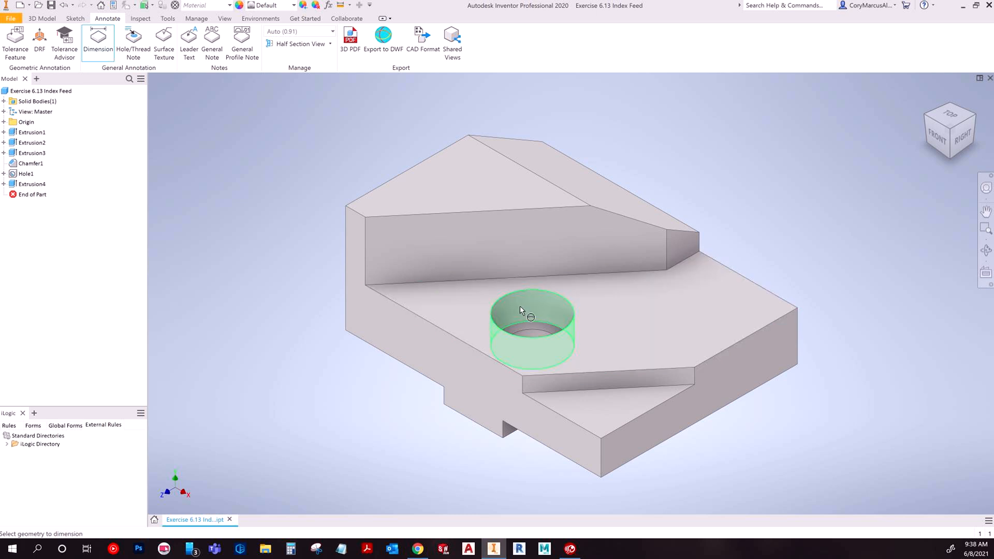
Step: Place a Ø.75 diameter dimension on the counterbored hole, left of the part
left_click(522, 311)
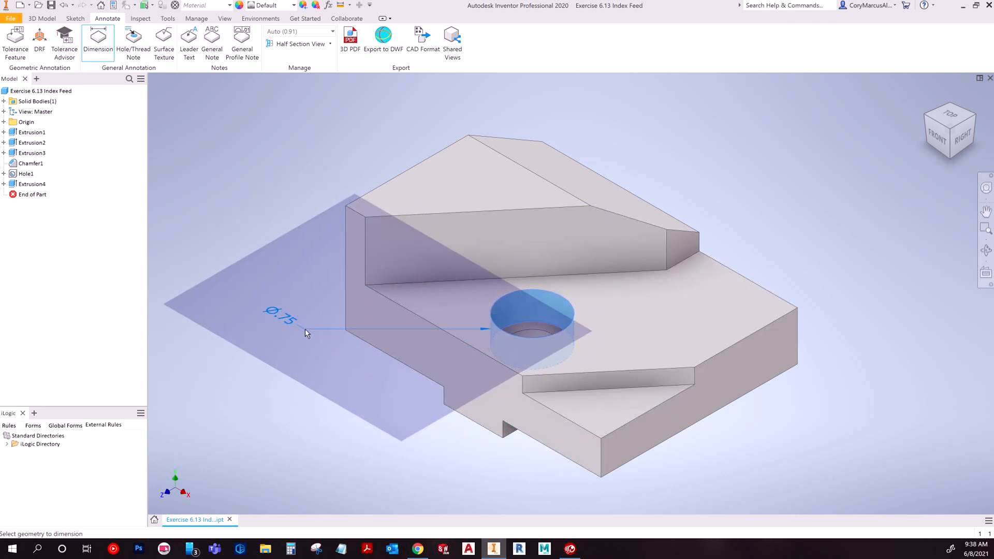
left_click(304, 335)
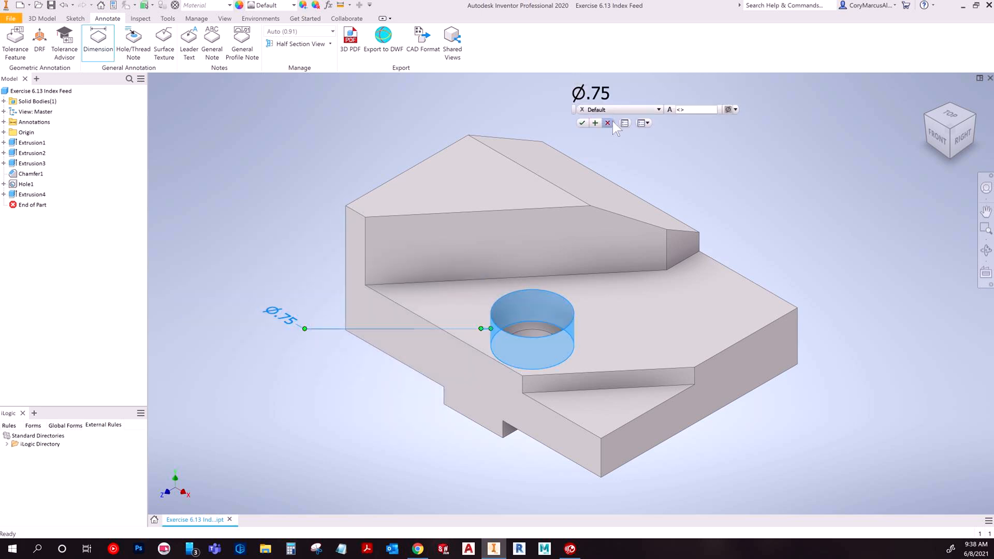
mouse_move(586, 125)
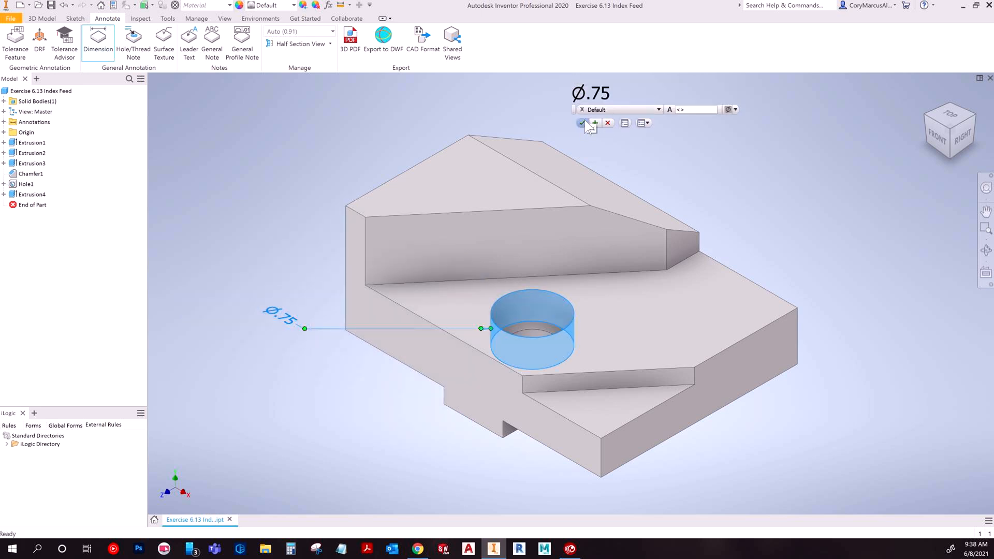
left_click(583, 123)
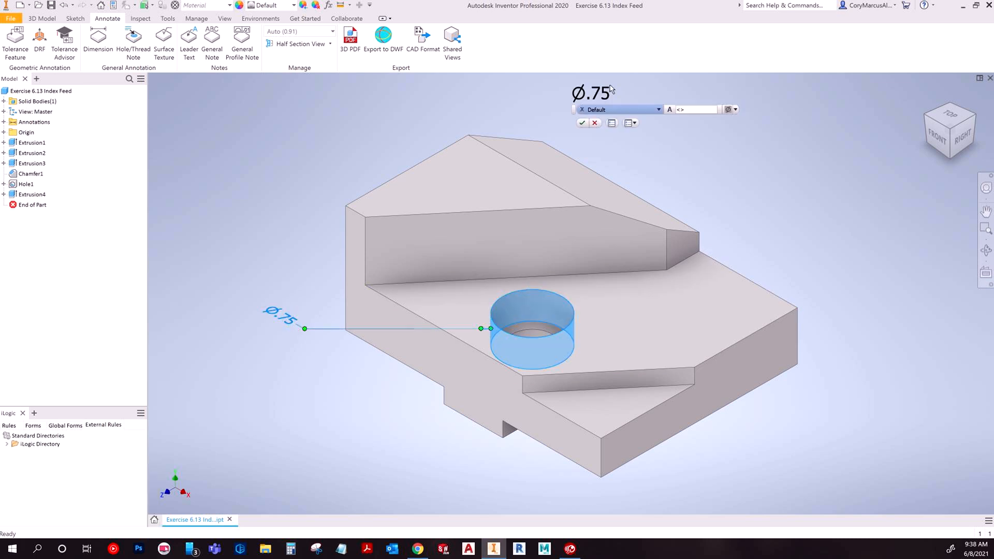
mouse_move(693, 111)
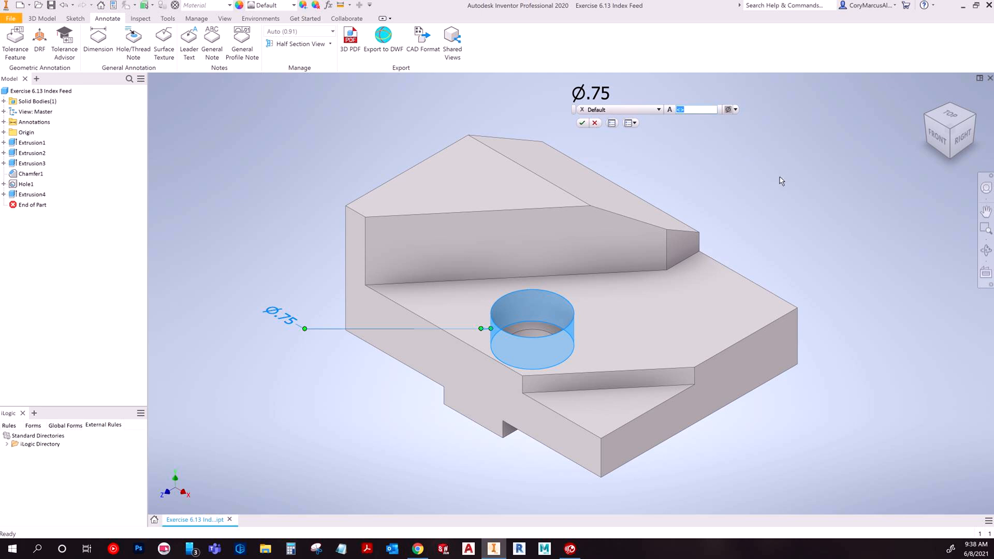
key("NumPad1")
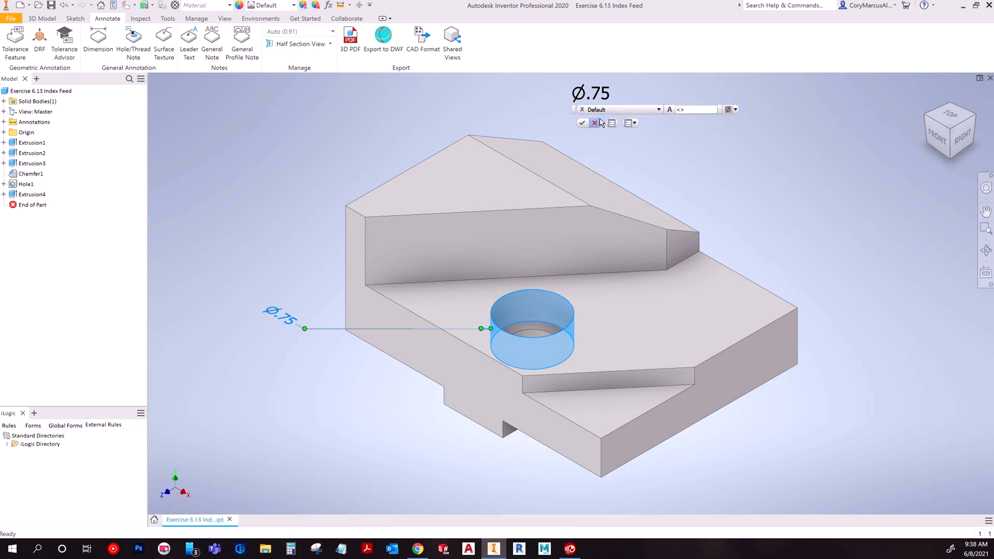
left_click(594, 123)
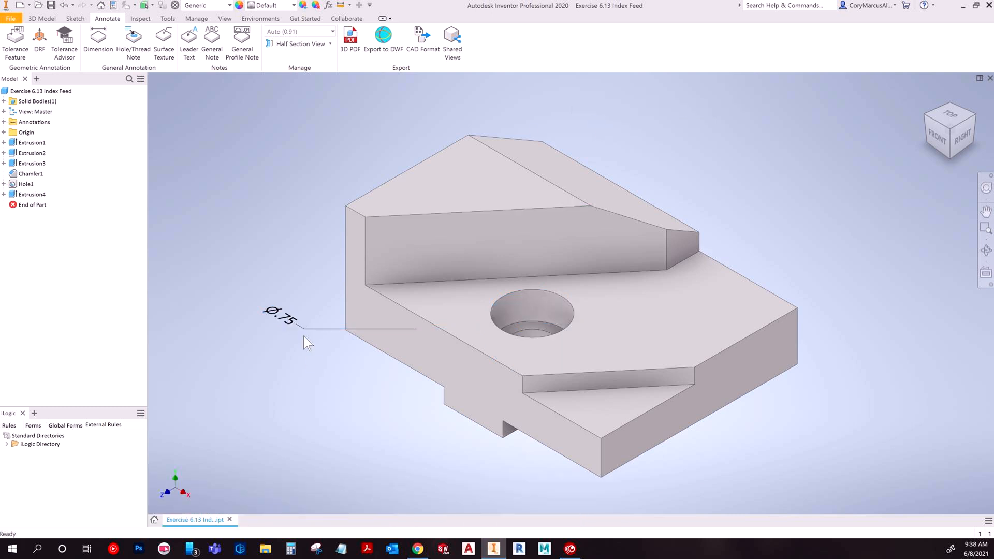
Step: Cancel the Hole1 settings and delete the Ø.75 diameter dimension
left_click(280, 317)
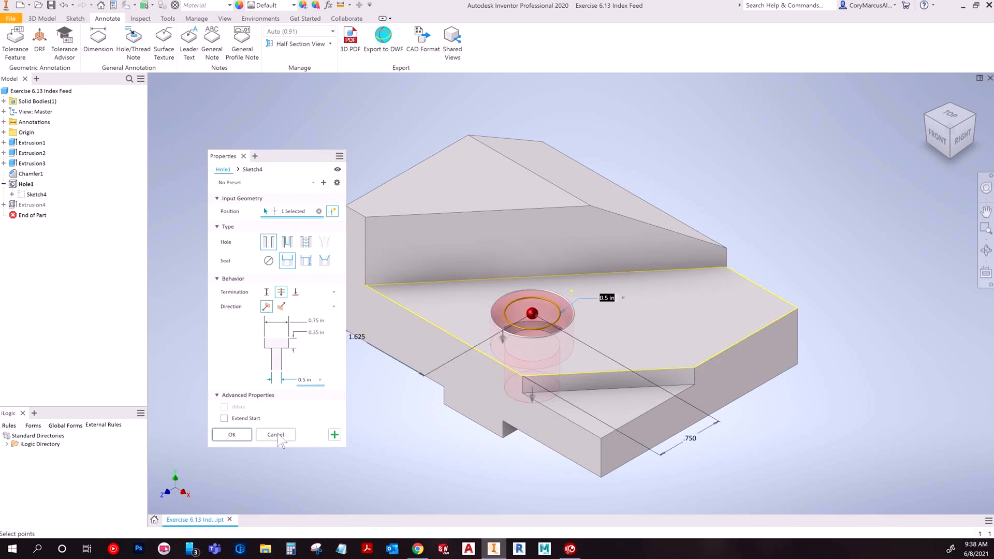
left_click(275, 434)
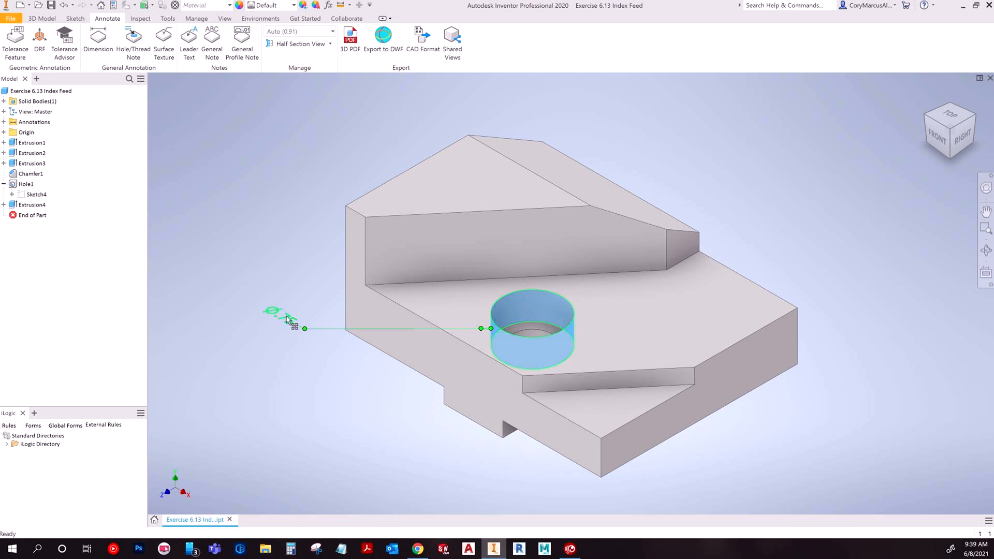
key("Delete")
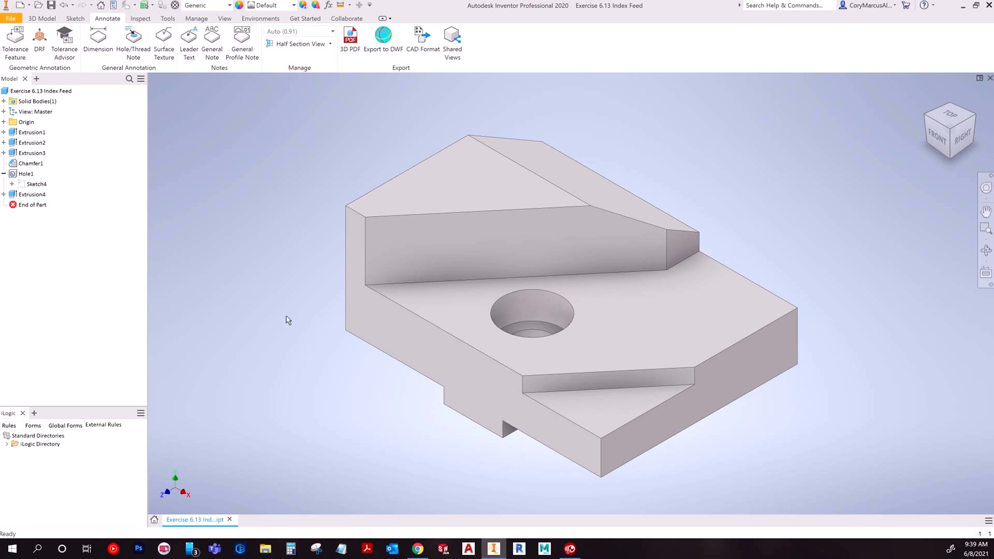
mouse_move(288, 323)
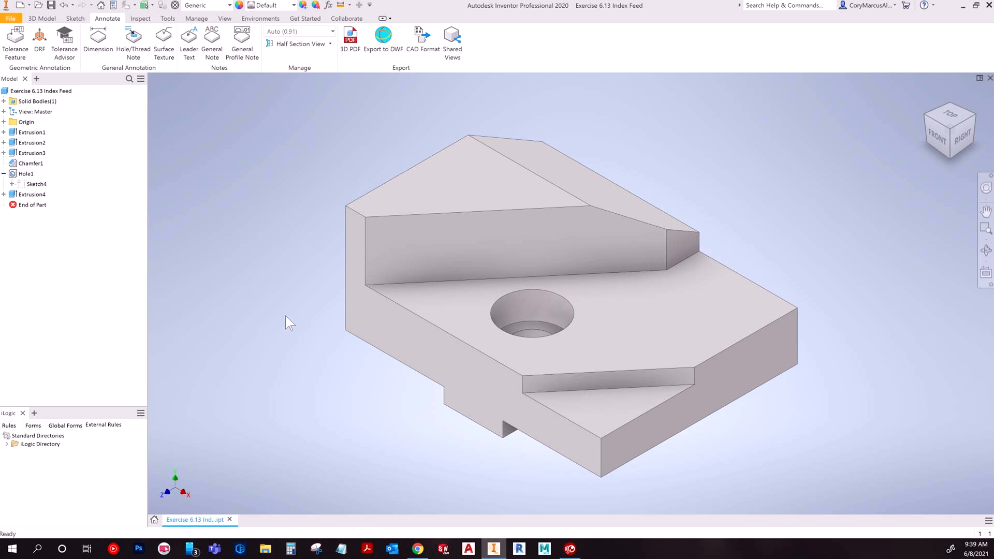
mouse_move(191, 274)
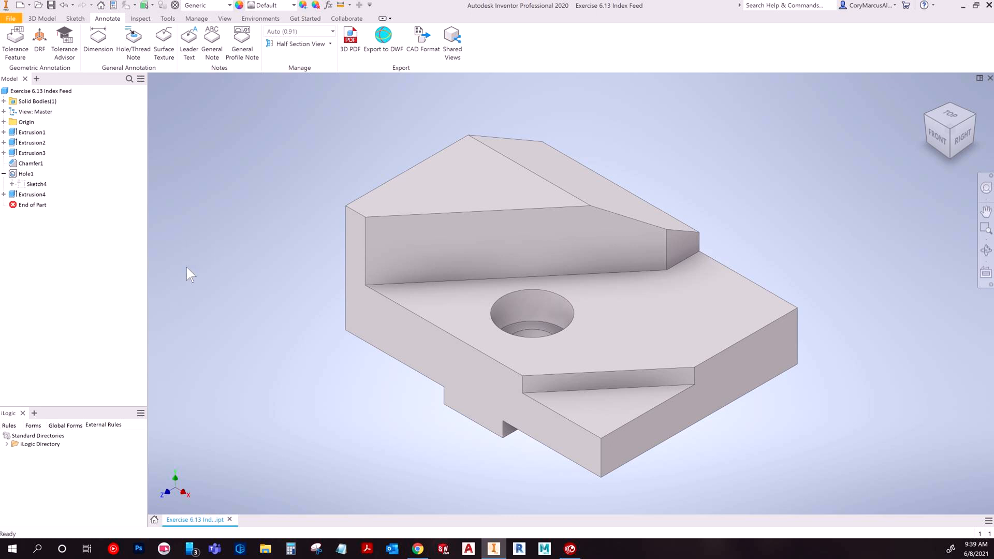
left_click(35, 184)
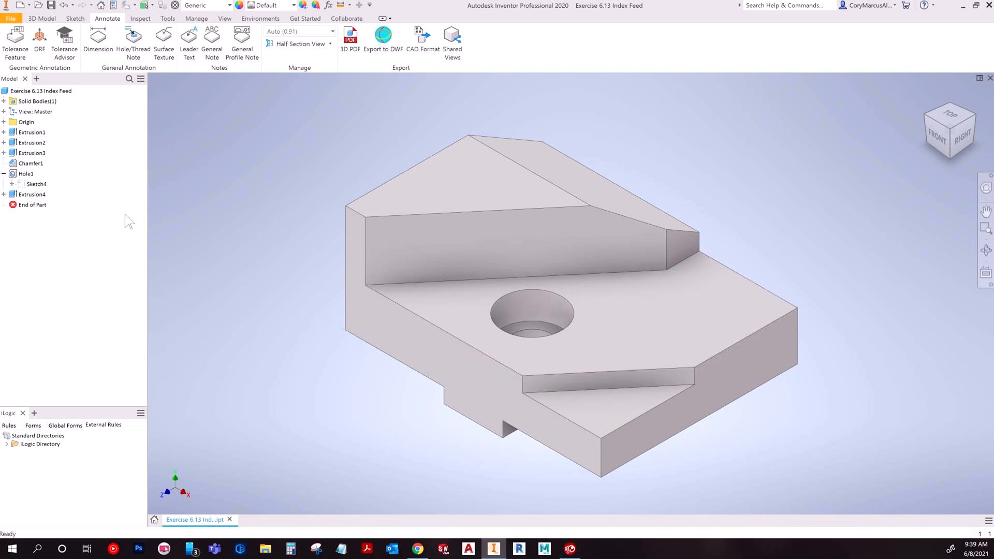
mouse_move(527, 323)
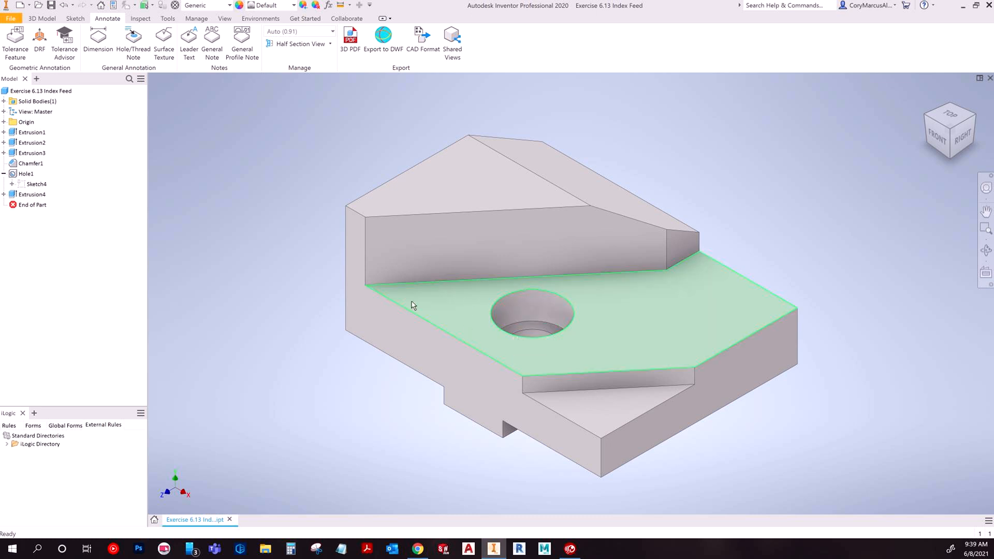
left_click(270, 180)
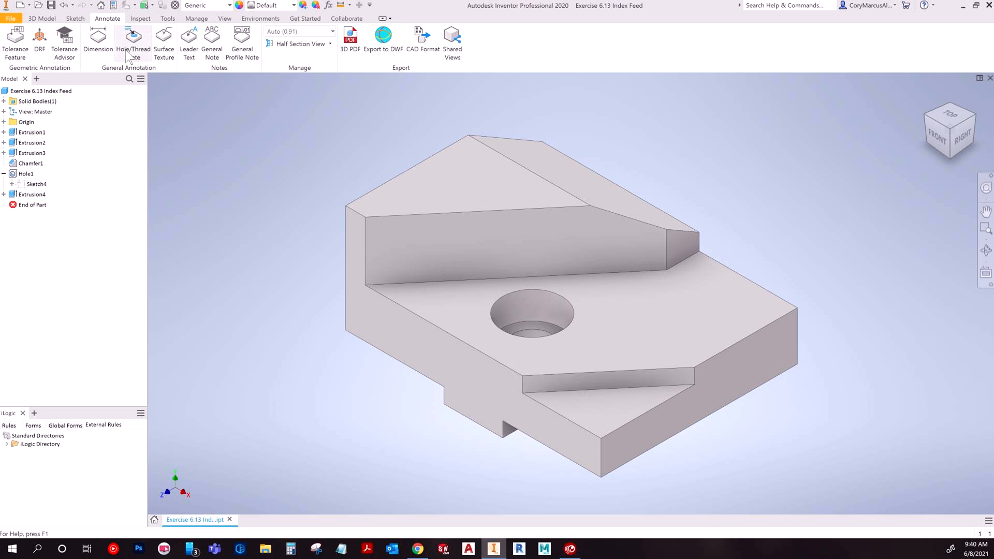
mouse_move(145, 49)
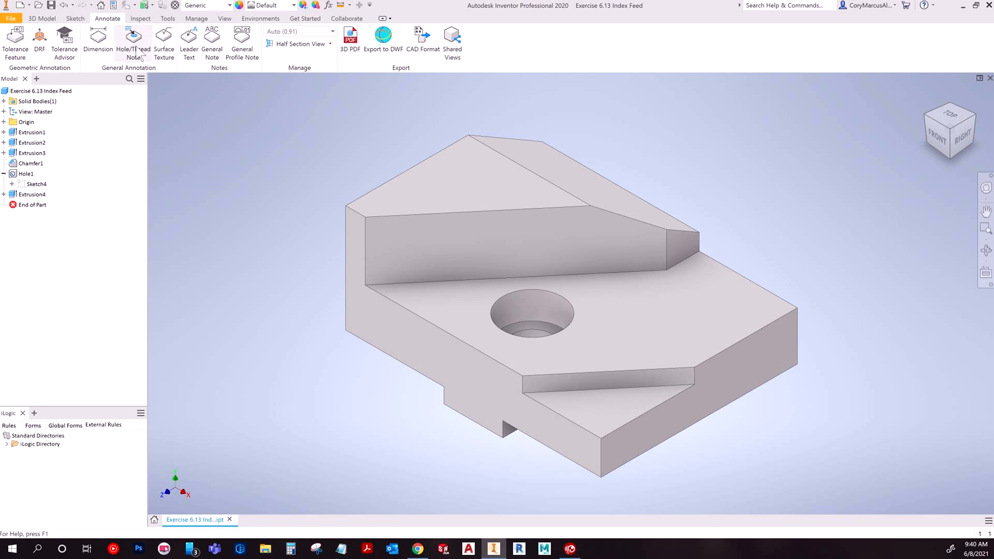
Step: Add a Hole/Thread Note to the counterbored hole and drag it left of the hole
left_click(134, 41)
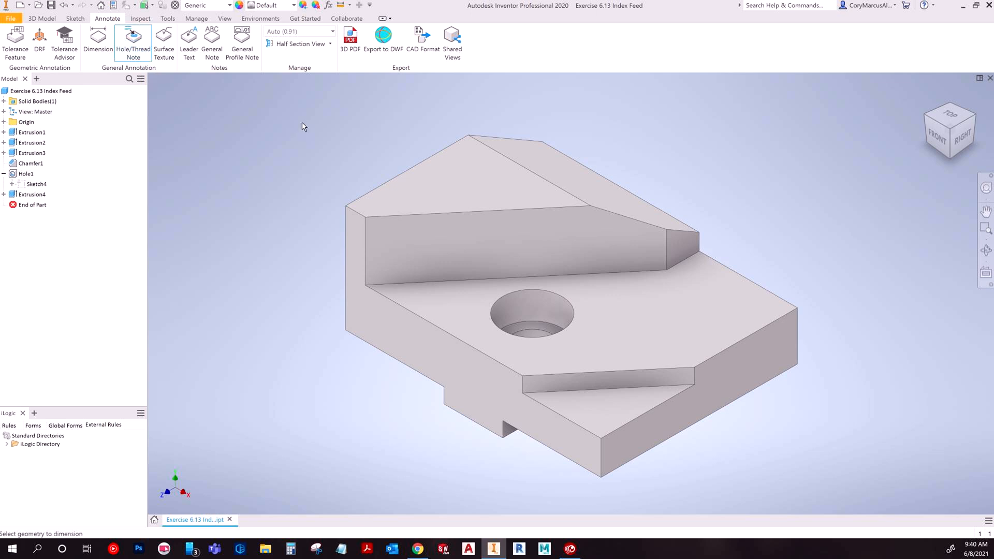
mouse_move(604, 346)
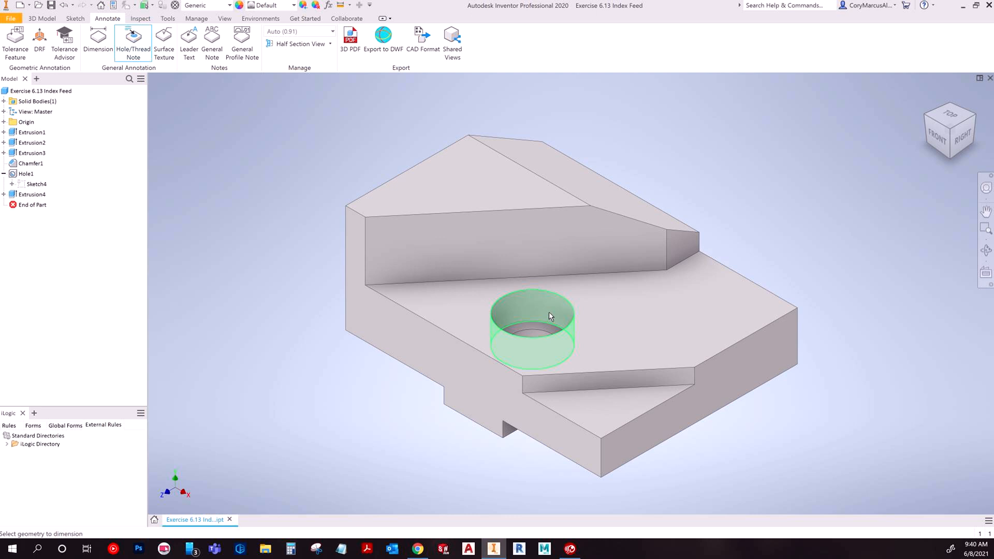
mouse_move(520, 314)
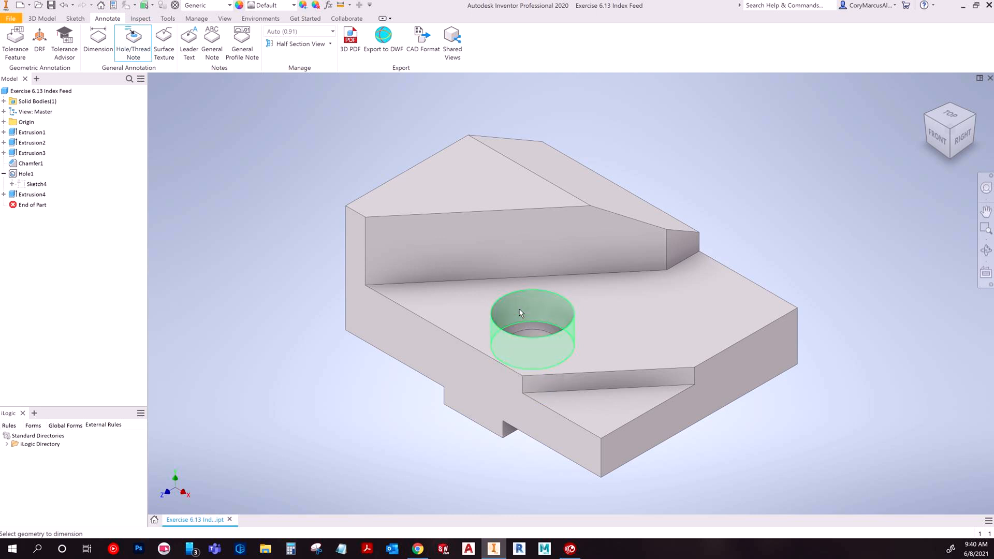
left_click(539, 338)
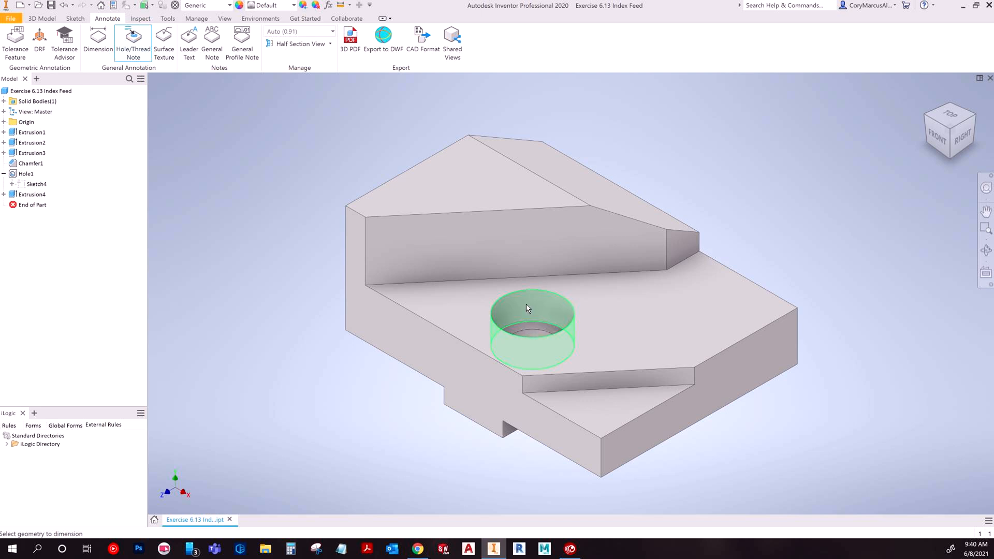
left_click(526, 309)
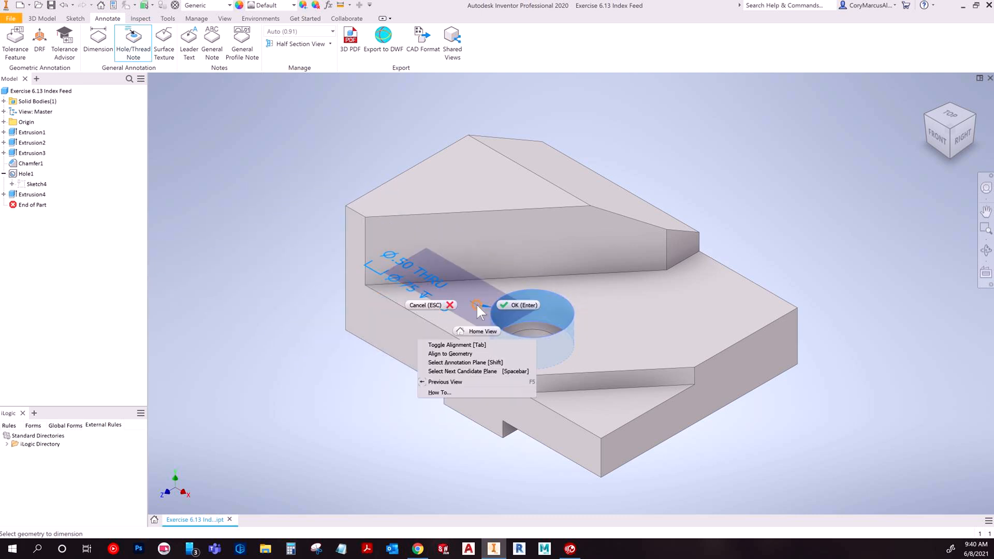
mouse_move(472, 353)
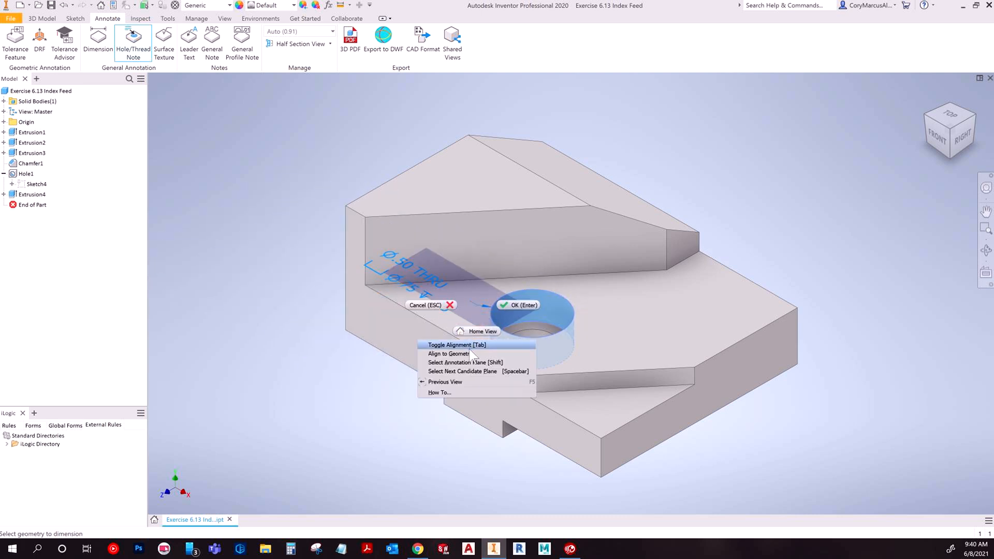
mouse_move(473, 372)
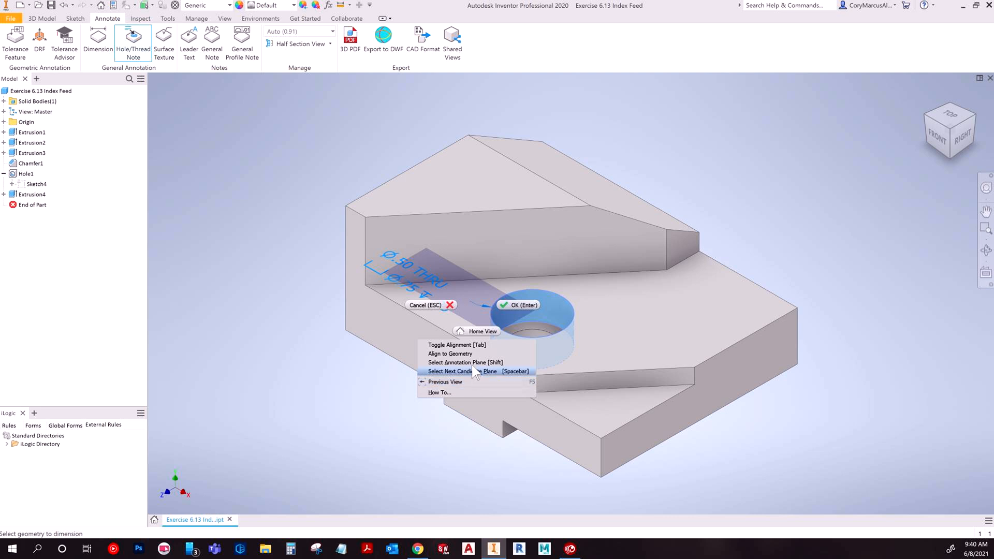
mouse_move(473, 363)
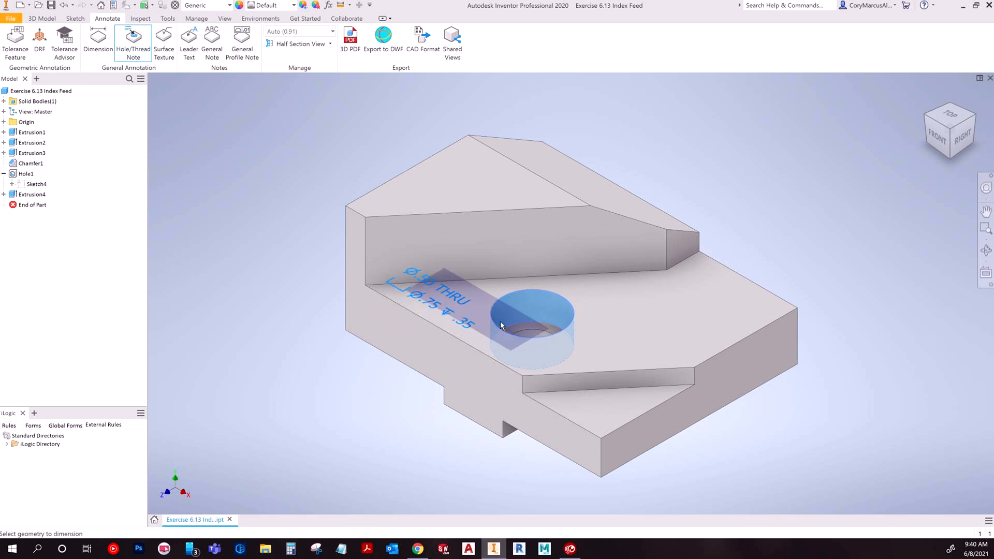
left_click_drag(501, 325, 571, 310)
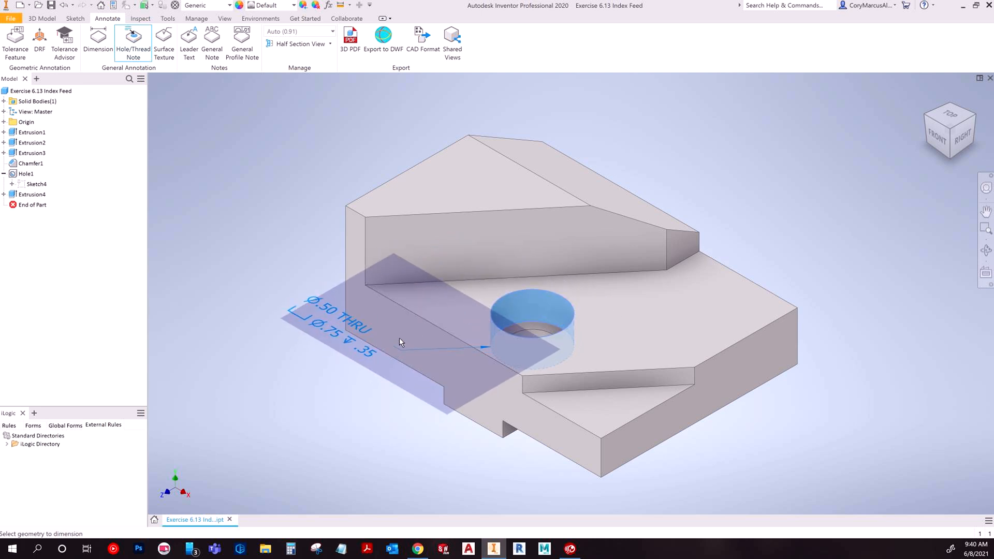
right_click(400, 342)
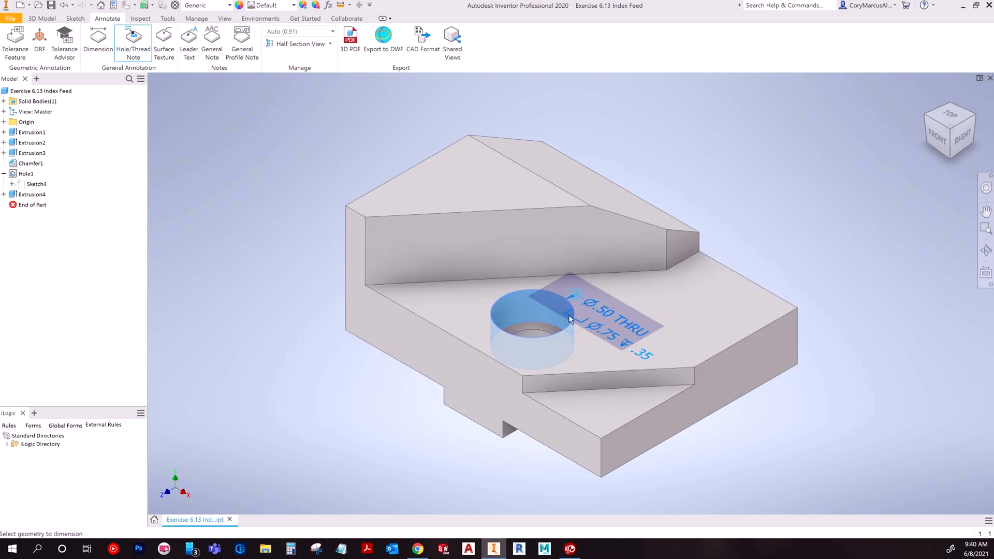
left_click_drag(570, 317, 346, 381)
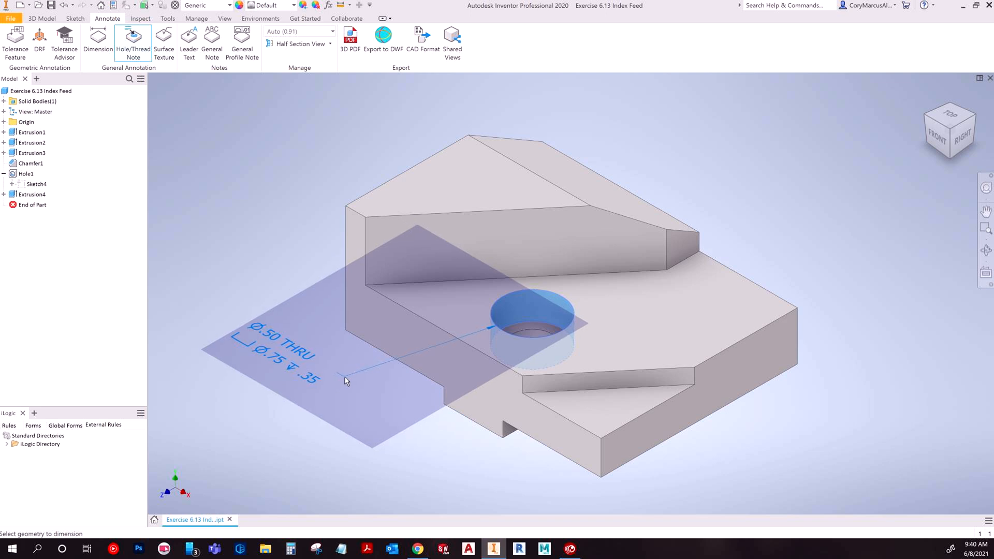
left_click_drag(345, 381, 387, 383)
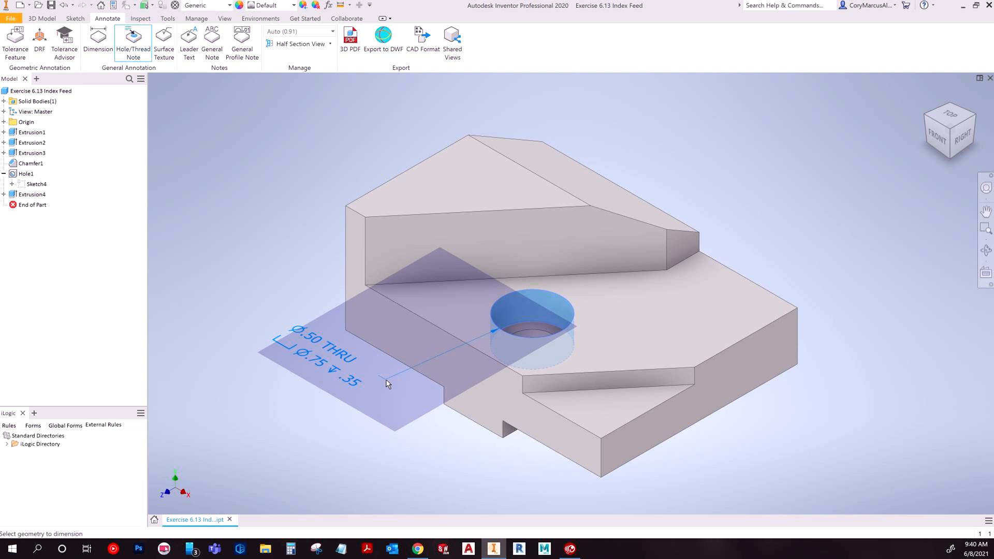
Step: Finalize the Ø.50 THRU, Ø.75 counterbore .35 deep hole note left of the hole
left_click(384, 380)
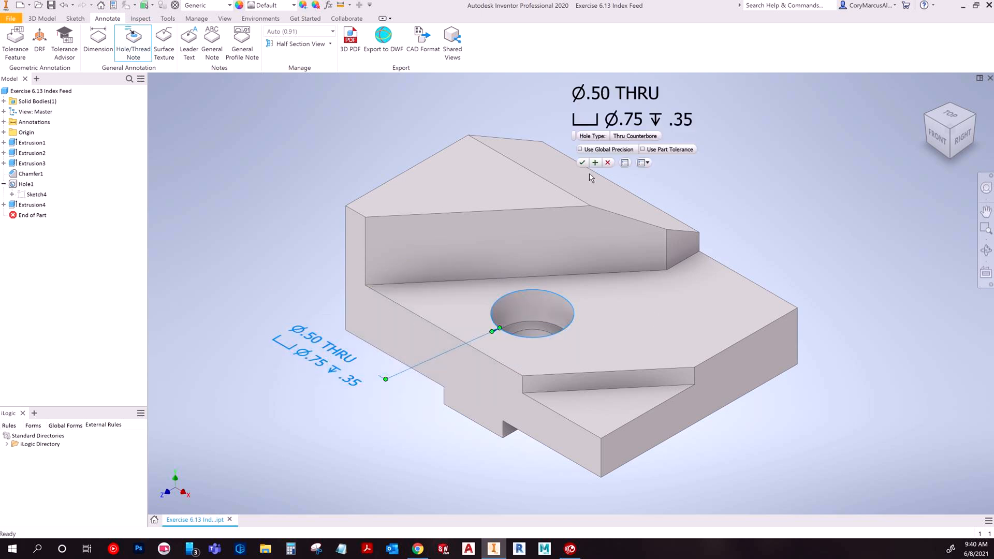
left_click(582, 162)
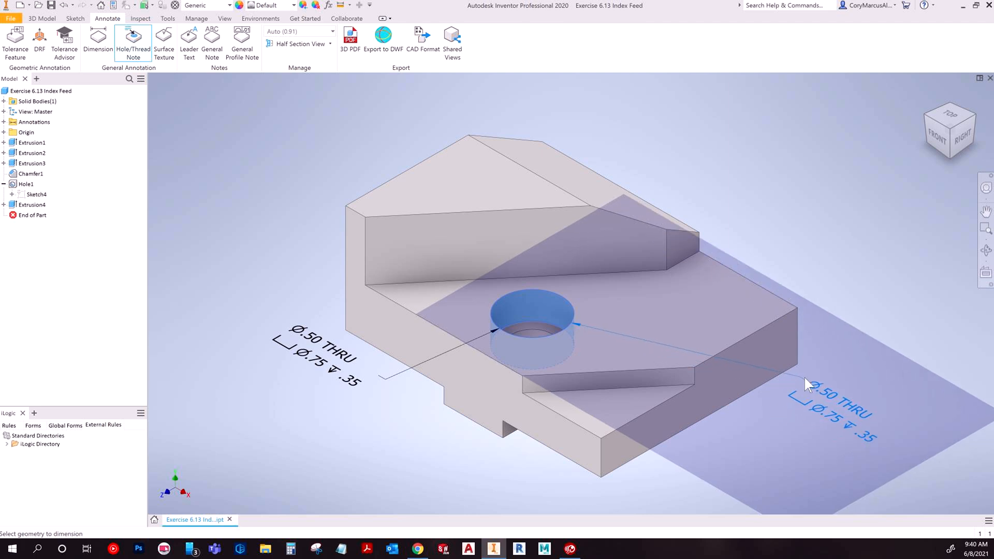
left_click(817, 381)
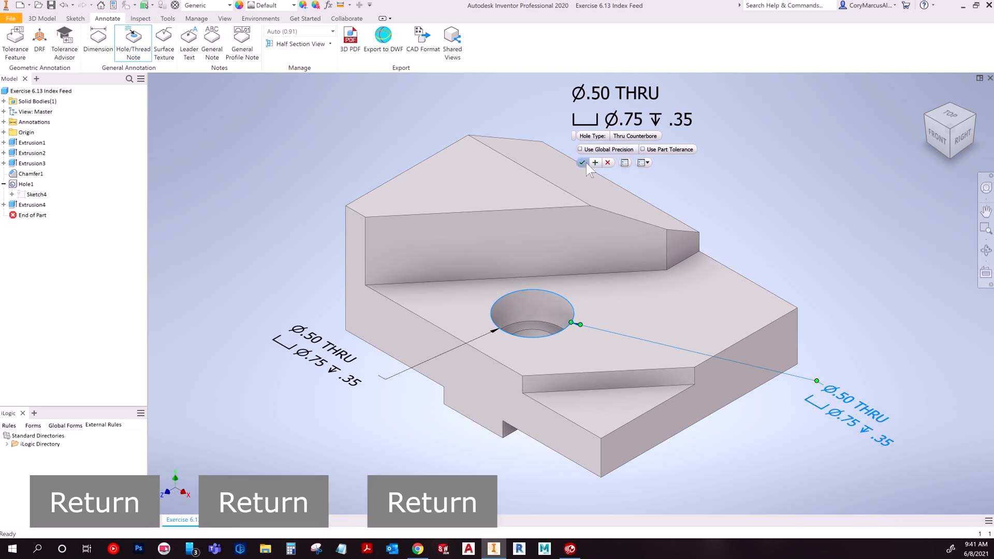
left_click(582, 163)
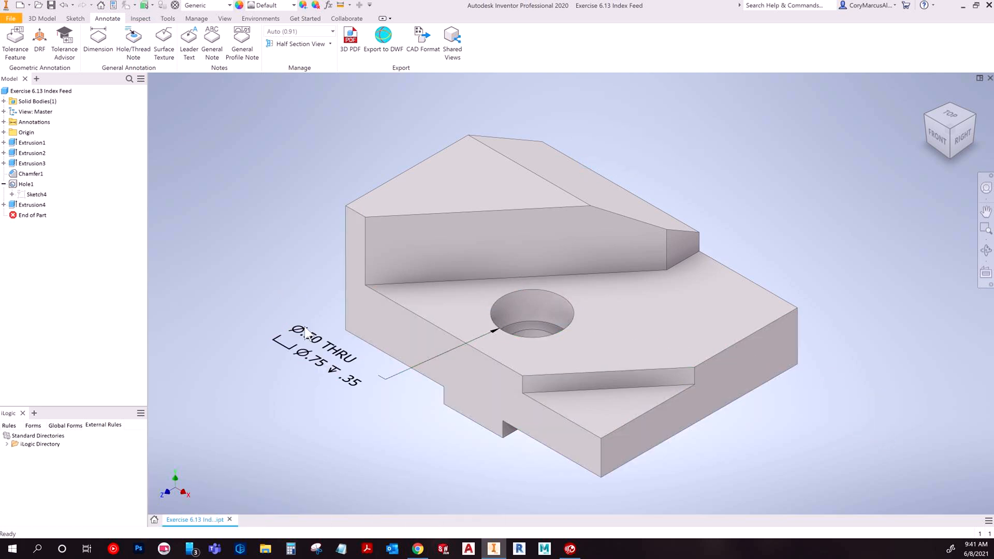
Step: Place another hole note on the raised top face's plane, right of the part
key("Delete")
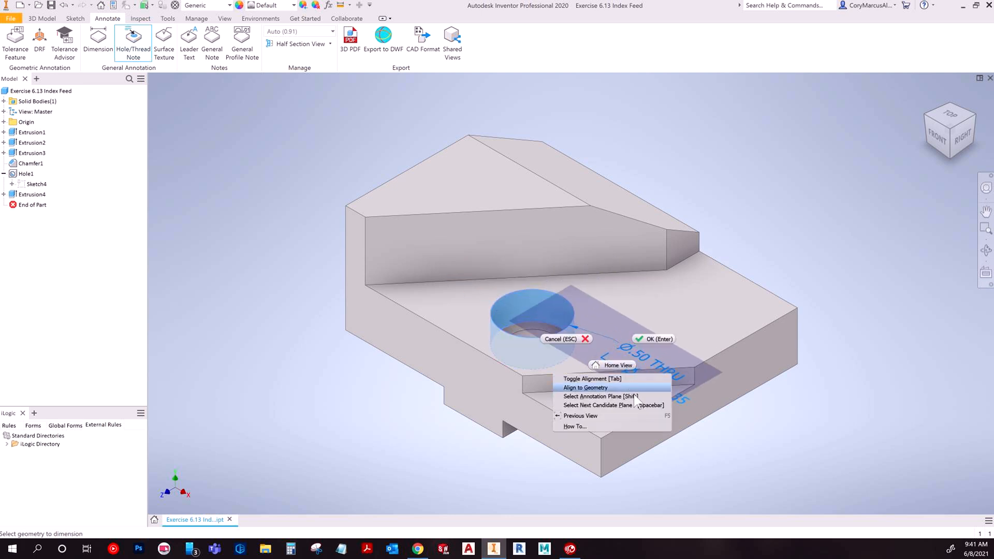
mouse_move(621, 408)
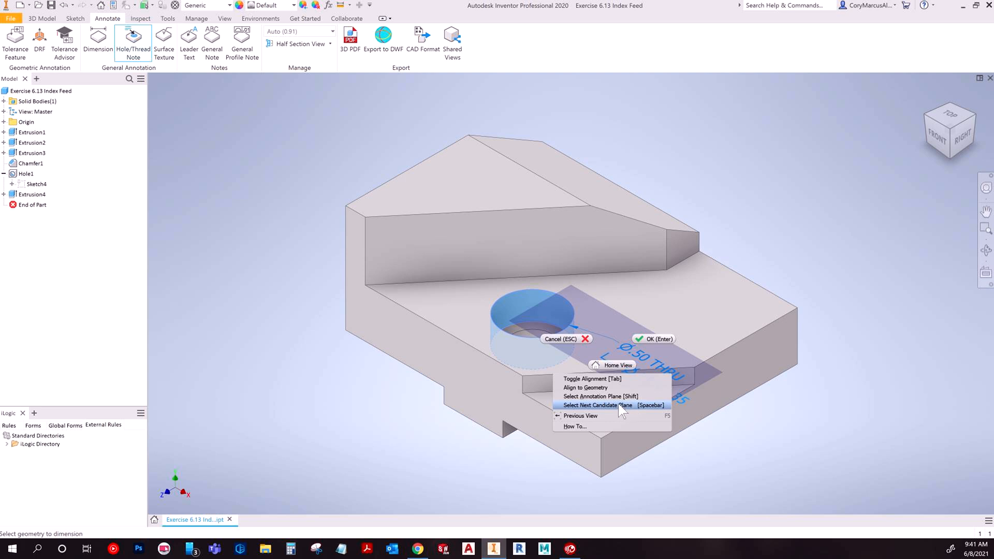
mouse_move(589, 403)
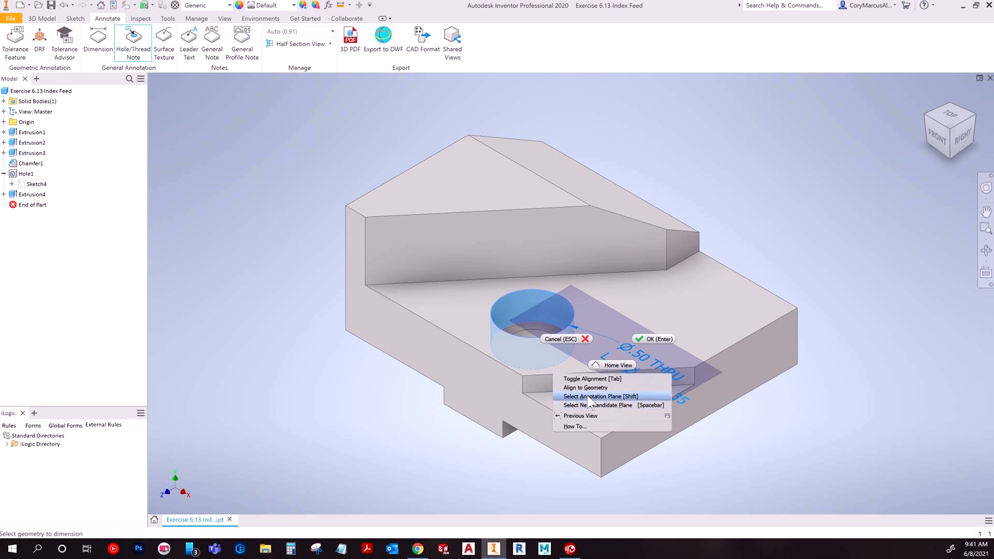
mouse_move(592, 387)
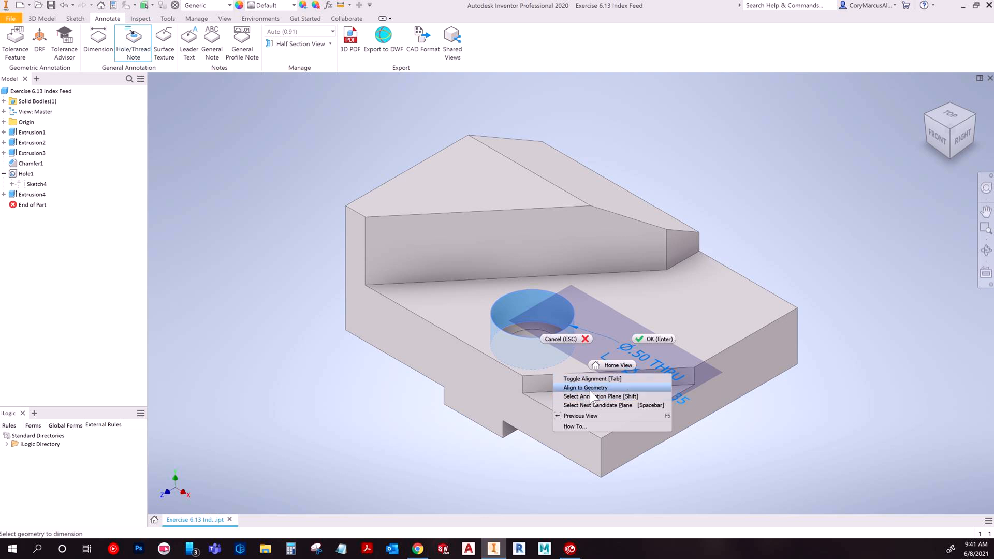
mouse_move(595, 387)
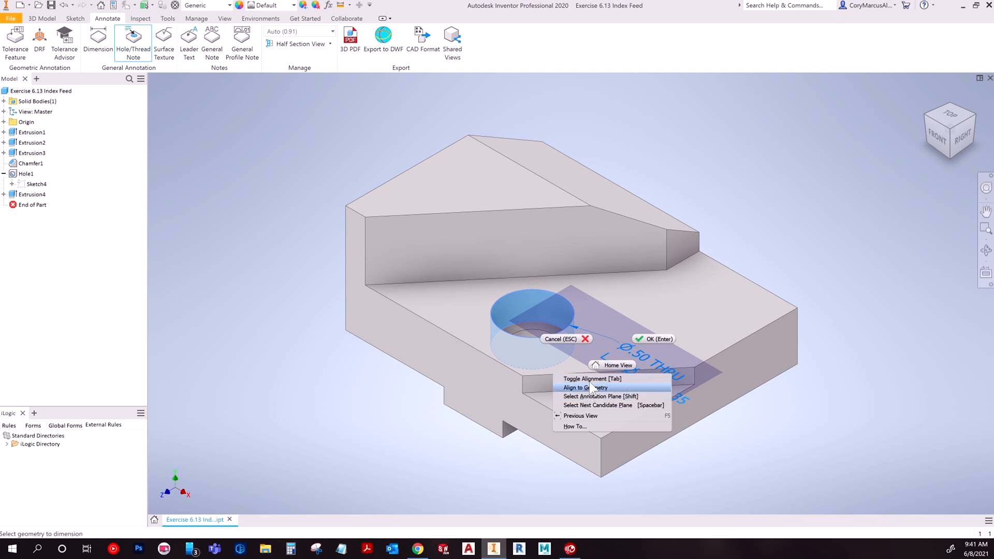
mouse_move(606, 396)
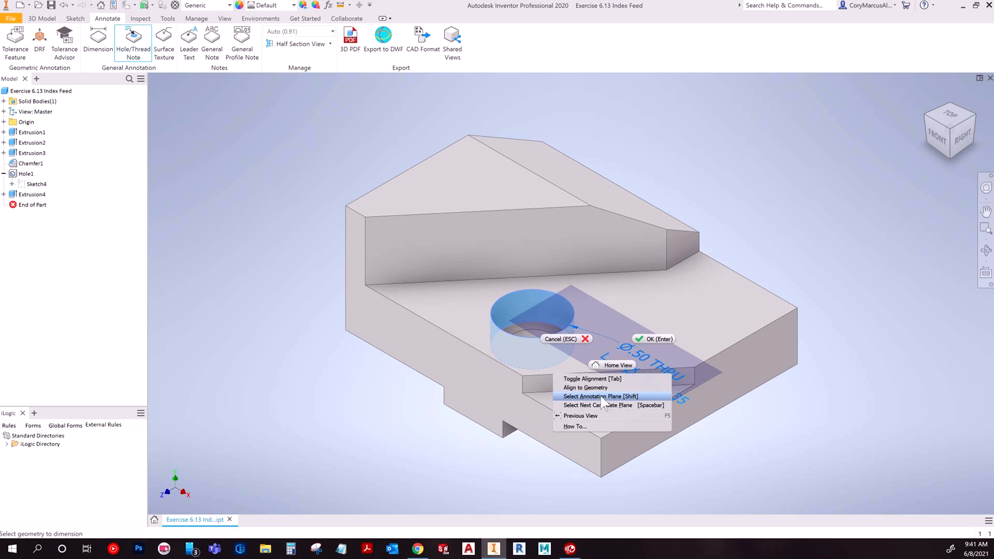
key("Escape")
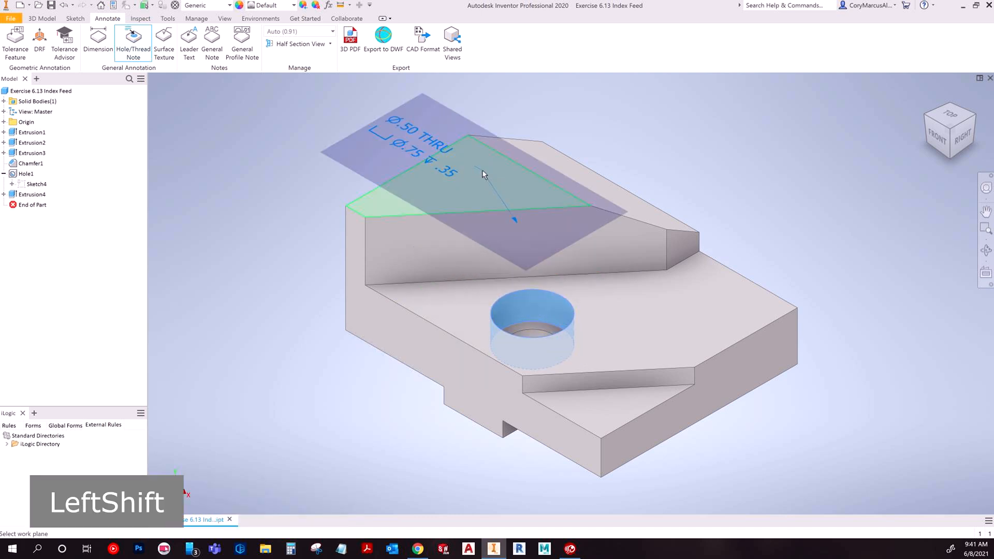
left_click(691, 249)
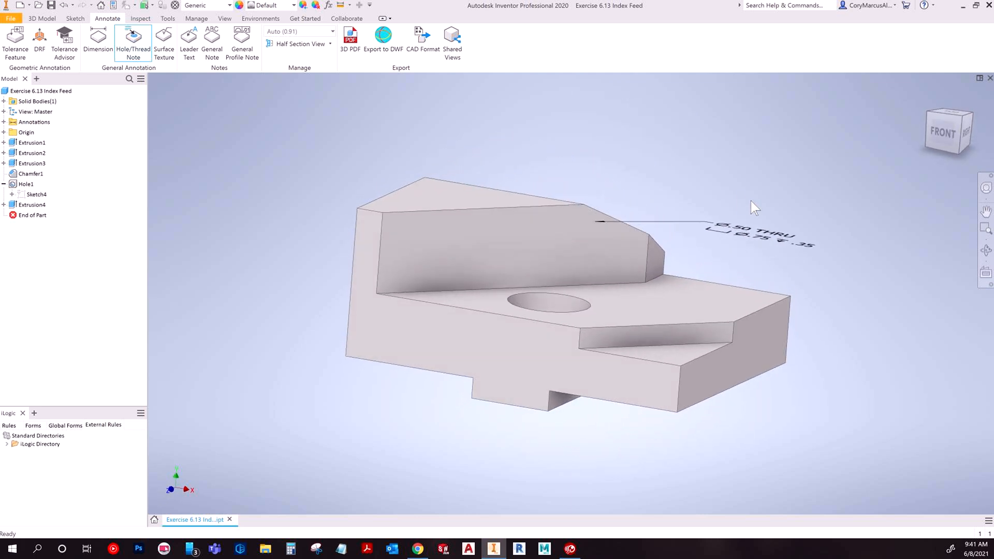
Step: Orbit to an angled top view and dimension the 3.25 and .25 top edges
left_click_drag(755, 209, 653, 215)
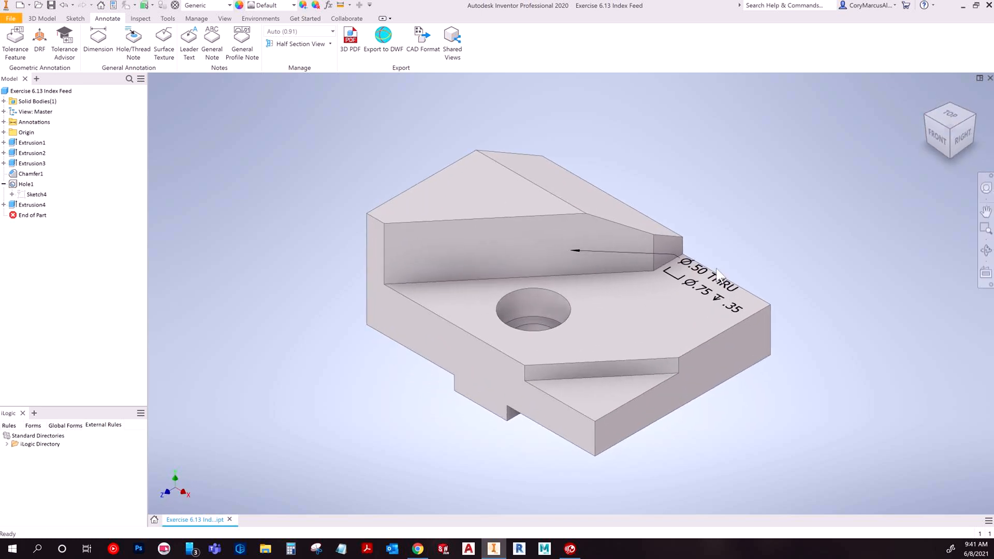
key("Delete")
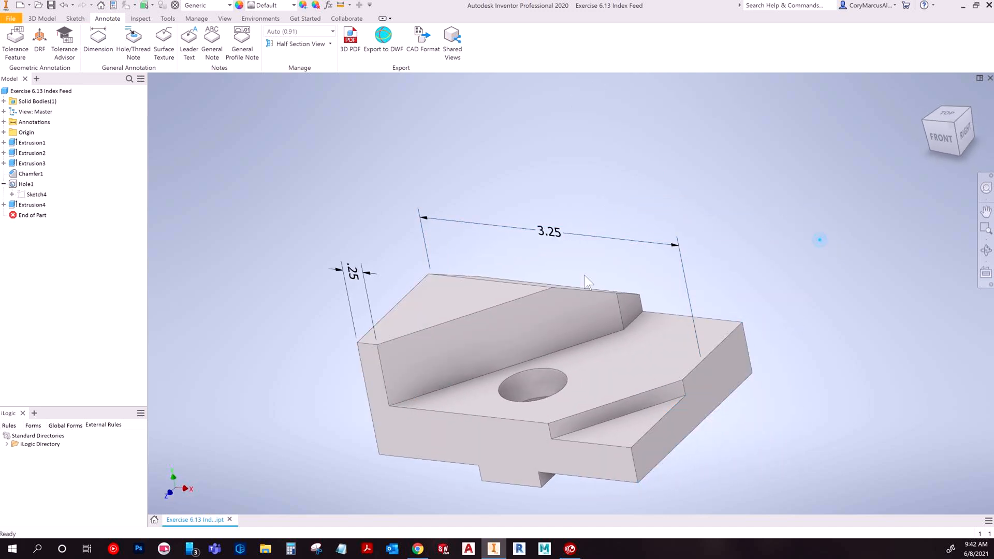
Step: Move the 3.25 dimension to the next candidate plane and toggle the .25 to read horizontally
right_click(551, 234)
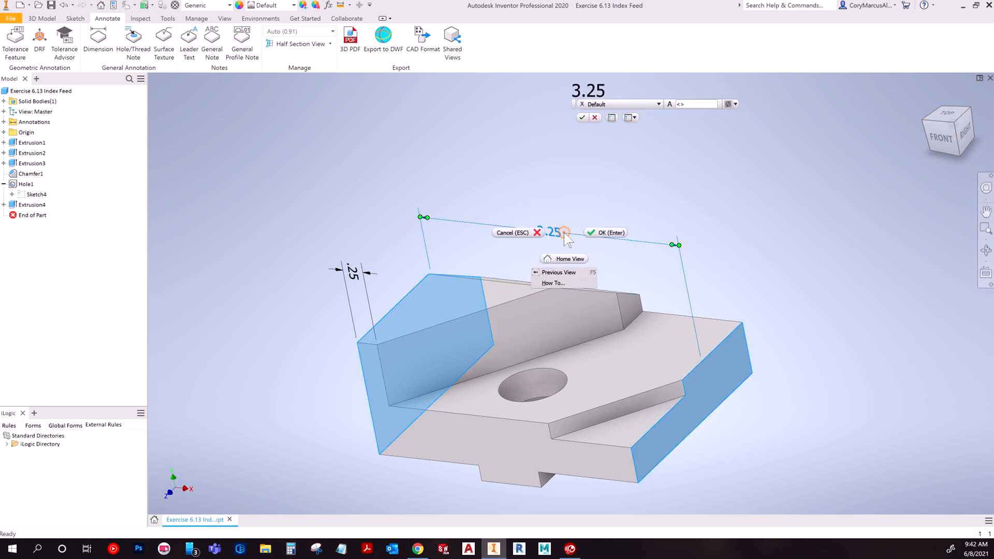
left_click(611, 233)
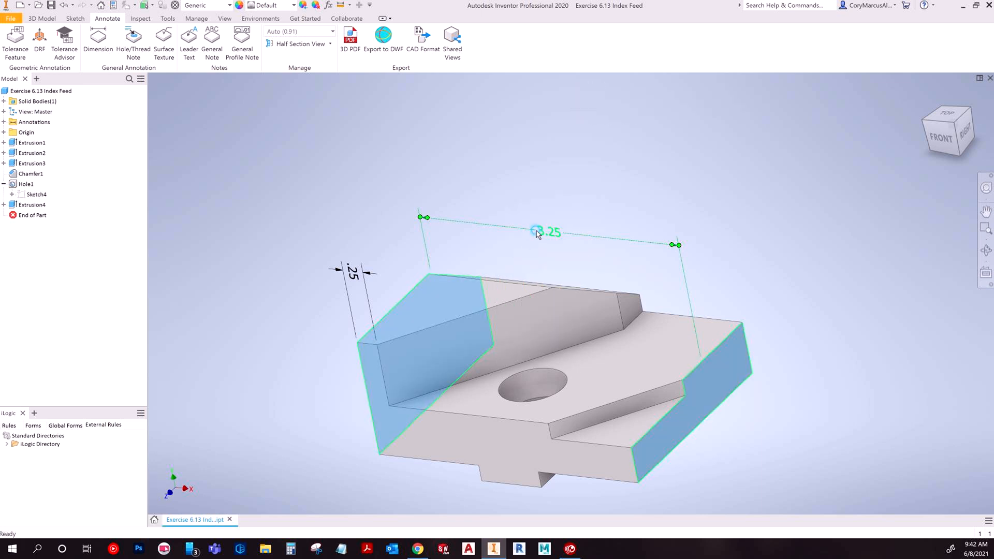
right_click(537, 234)
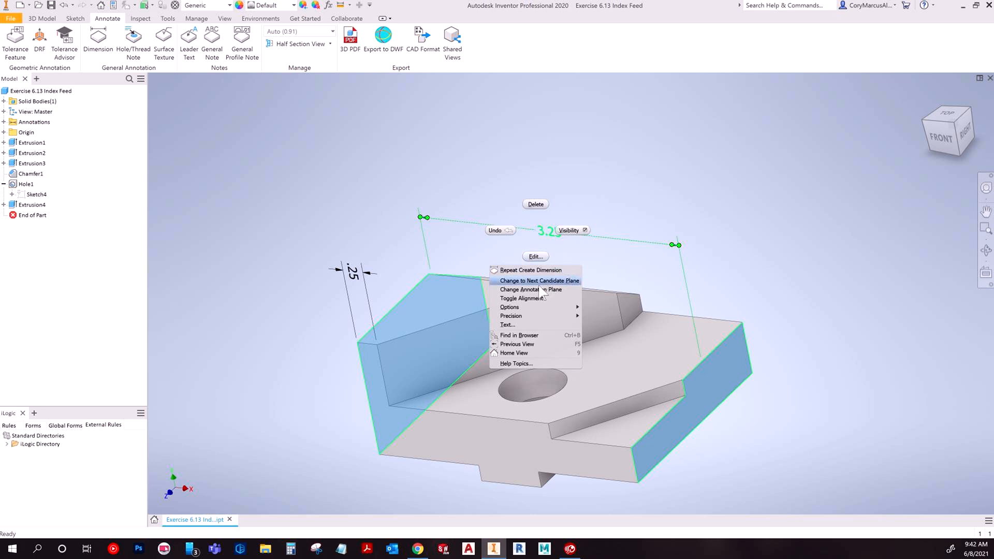
left_click(535, 280)
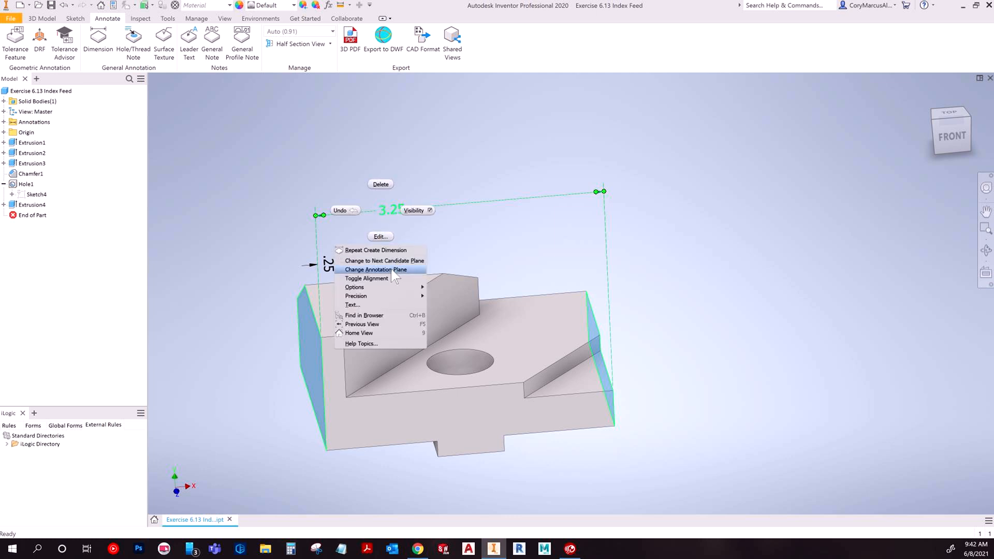
mouse_move(474, 253)
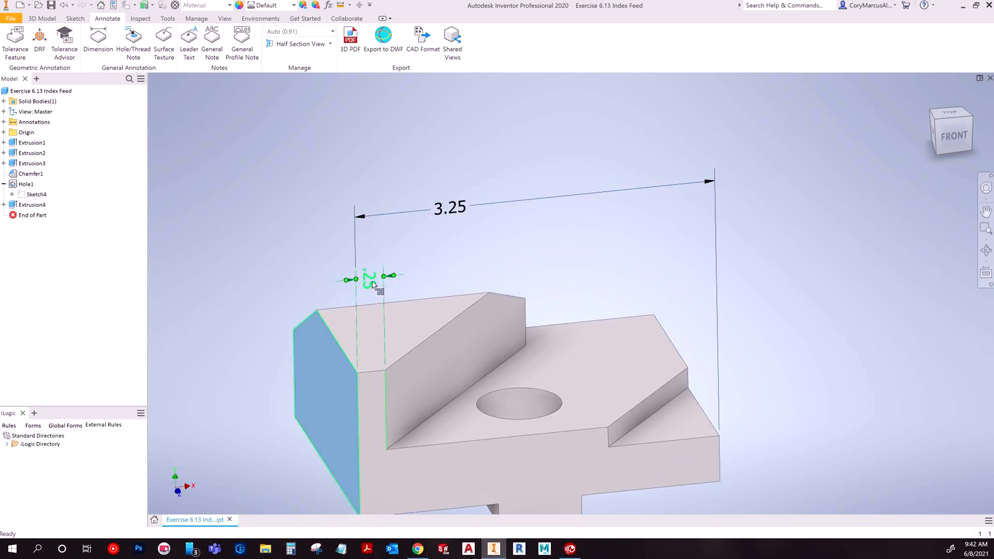
right_click(370, 287)
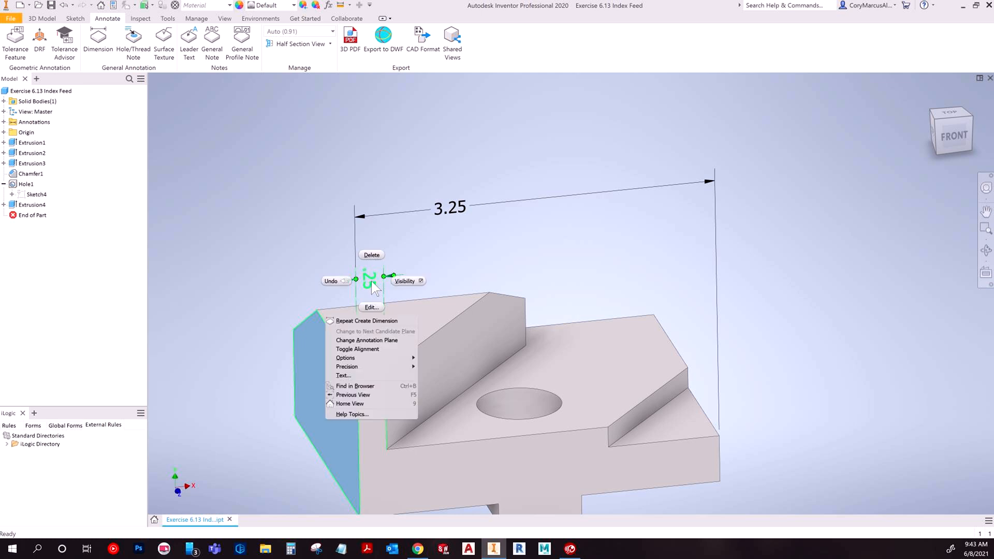
mouse_move(401, 355)
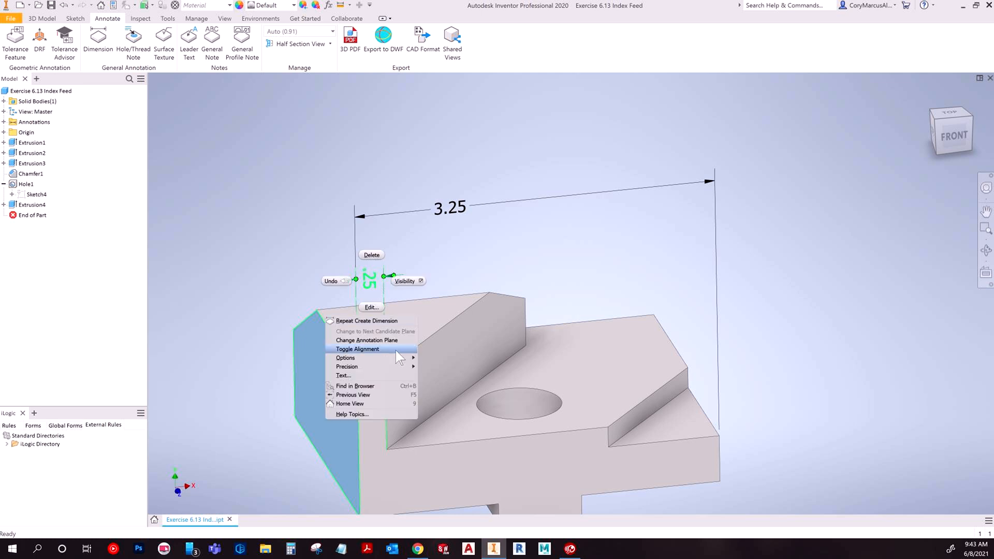
left_click(358, 348)
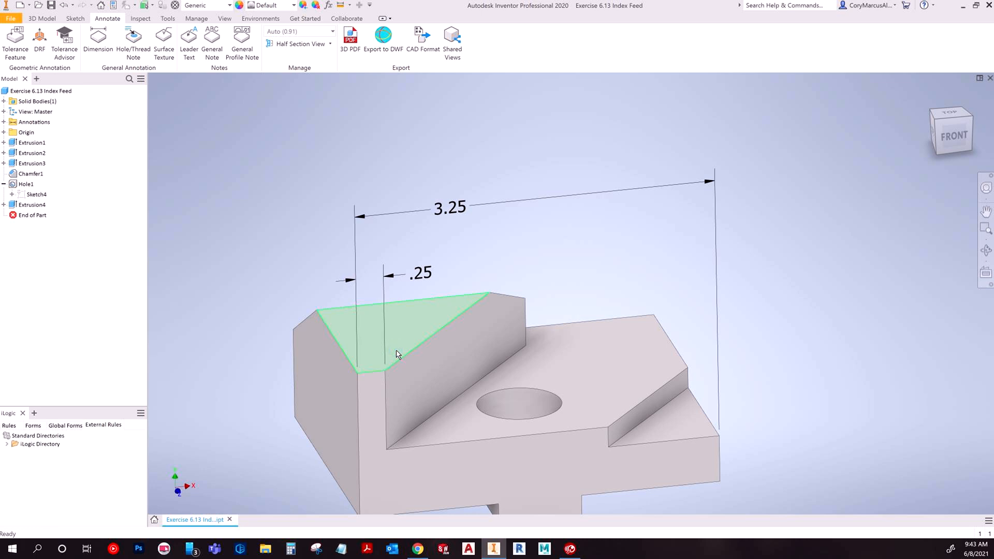
Step: Start a new linear dimension for the .62 thickness at the part's right end
right_click(418, 275)
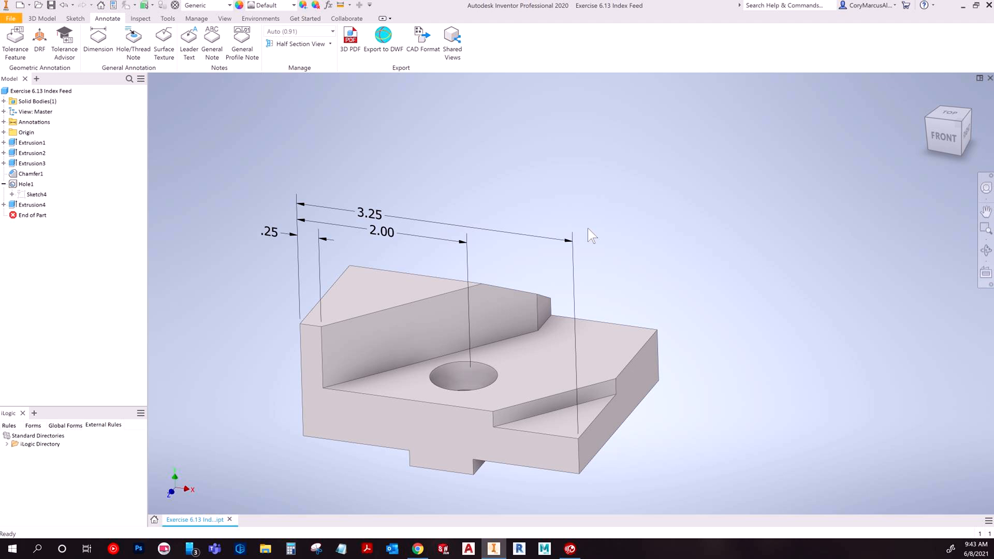
mouse_move(590, 223)
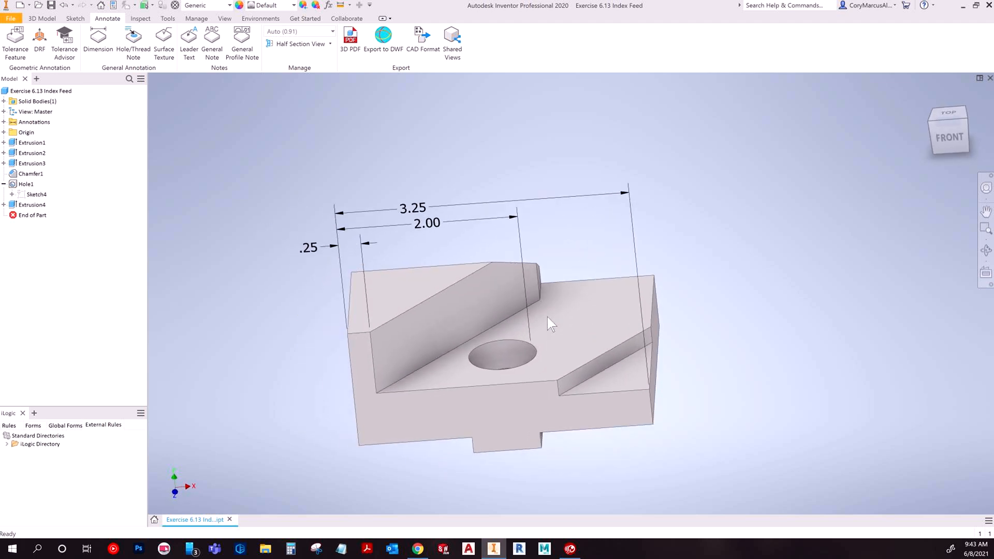
left_click(98, 39)
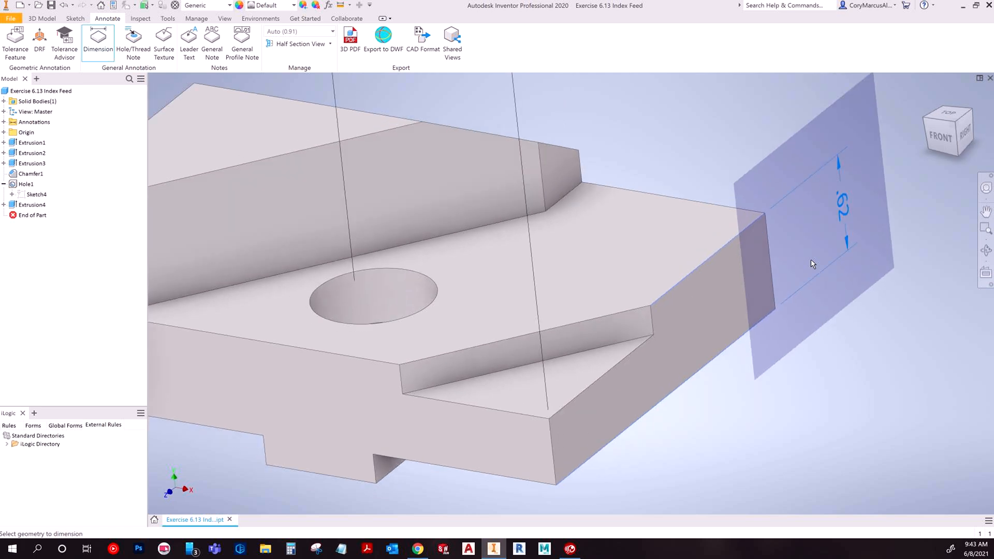
Step: Orbit to the right end, choose a new annotation plane, and accept the .62 dimension
left_click_drag(813, 264, 703, 296)
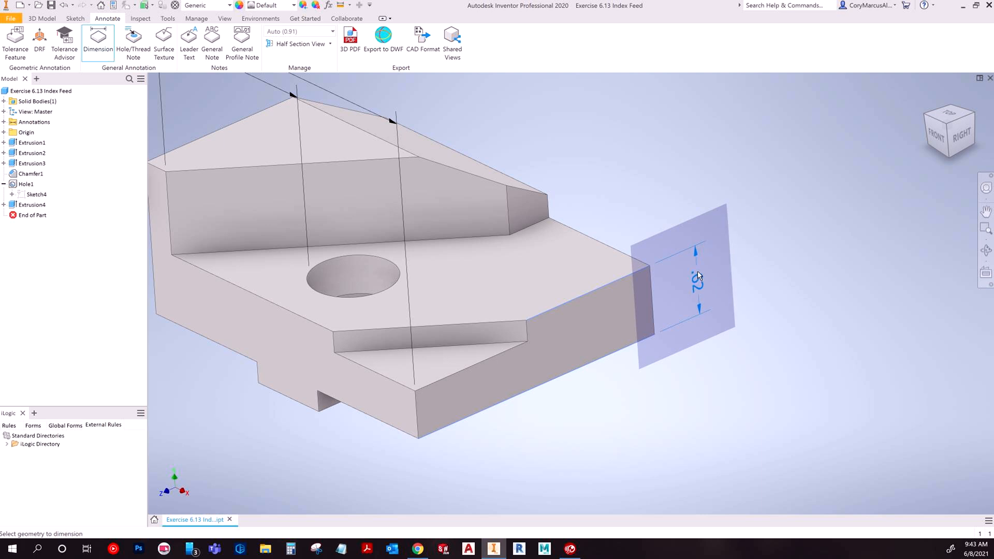
right_click(699, 276)
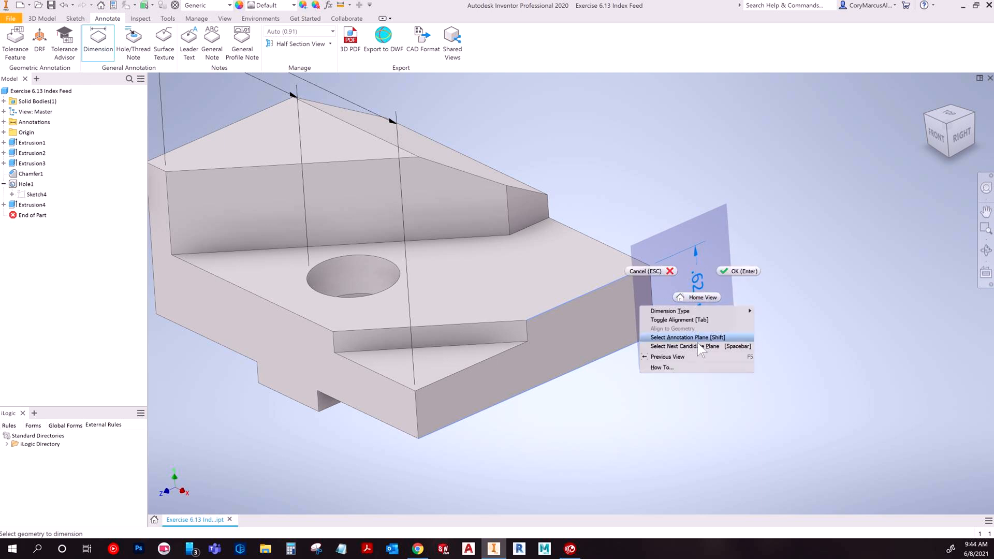
key("Escape")
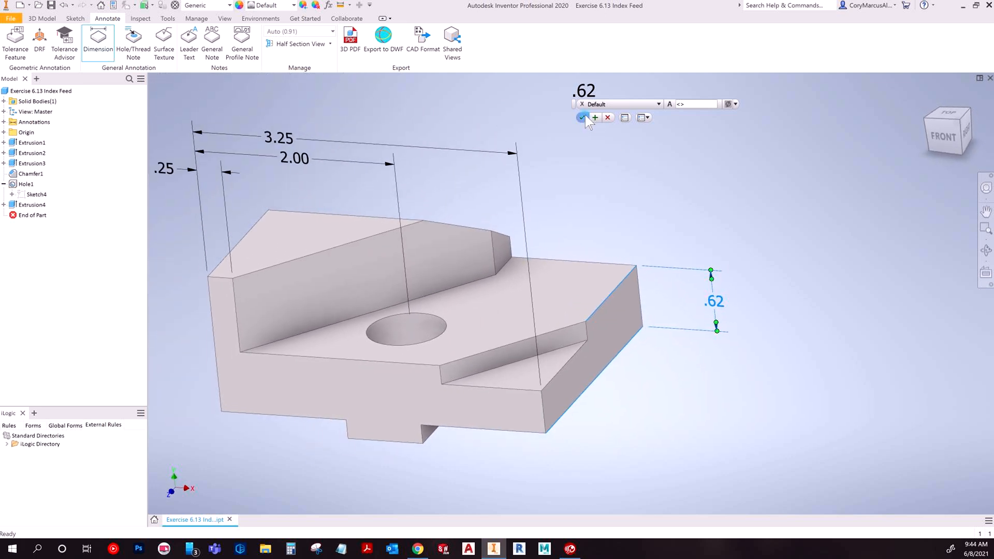
left_click(581, 118)
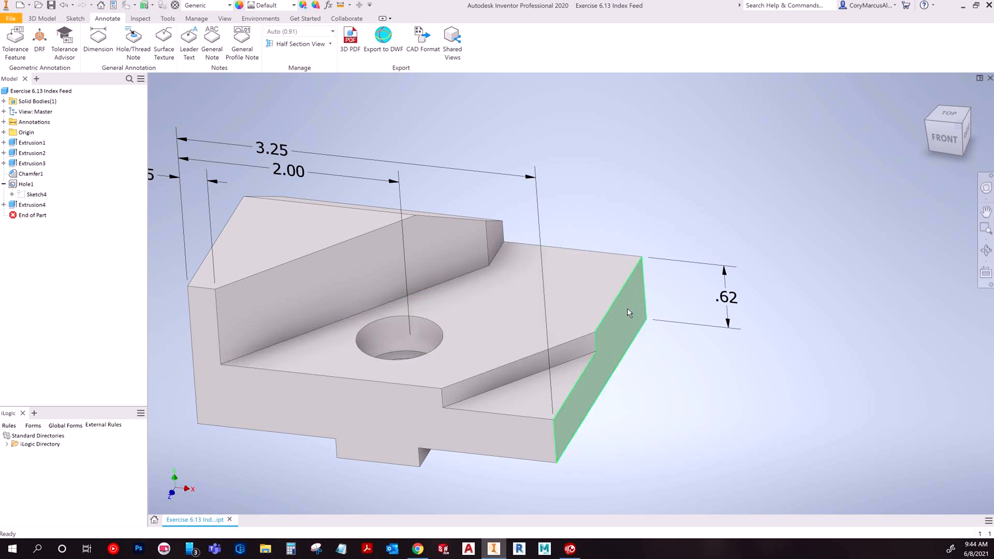
mouse_move(646, 267)
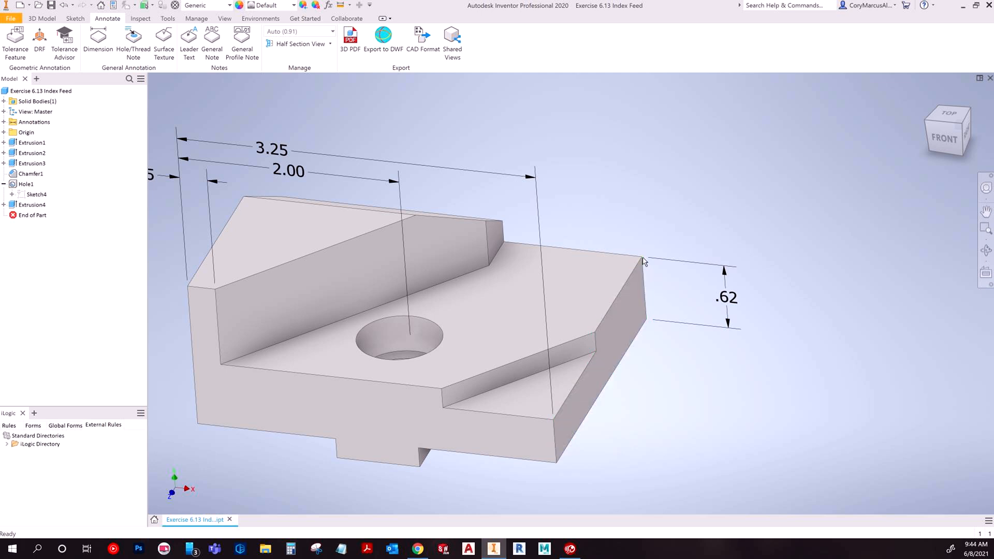
mouse_move(669, 211)
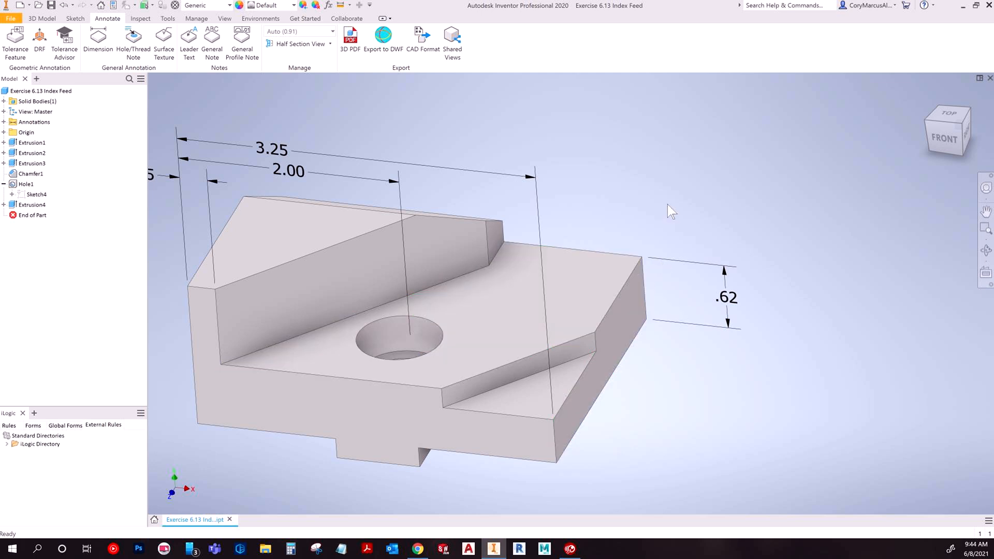
mouse_move(601, 232)
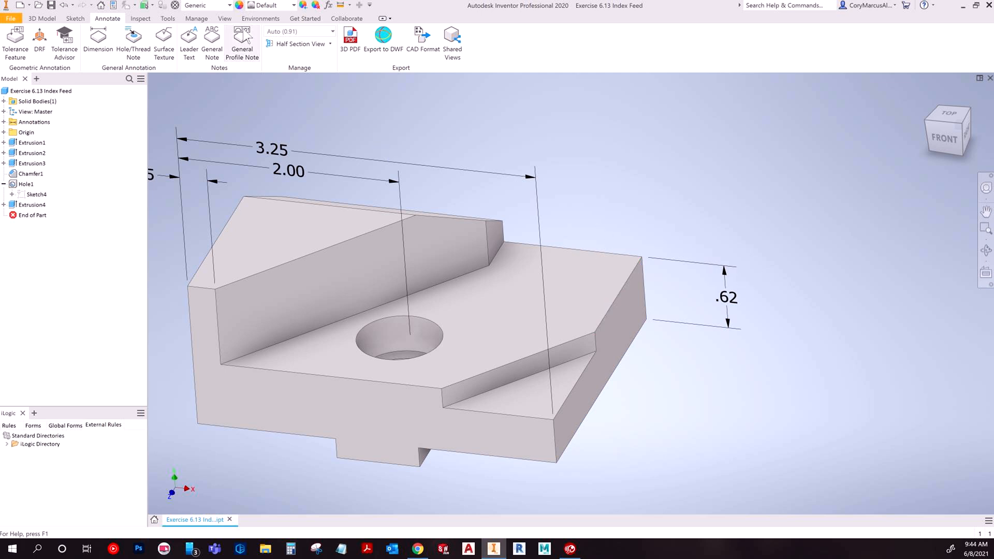
Step: Dimension the hole centre 1.63 from the left edge, orbiting to set the annotation plane
left_click(98, 41)
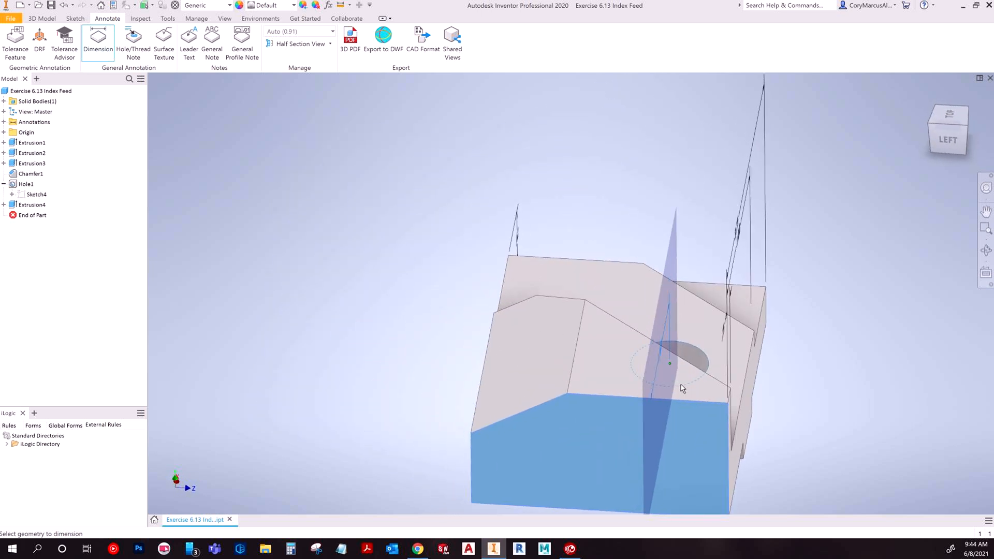
left_click_drag(681, 389, 596, 268)
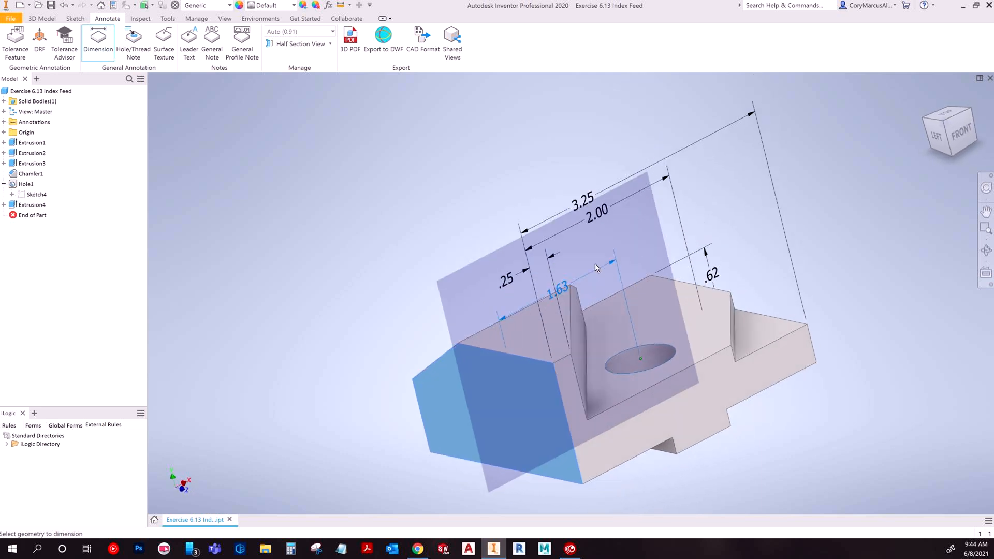
right_click(597, 268)
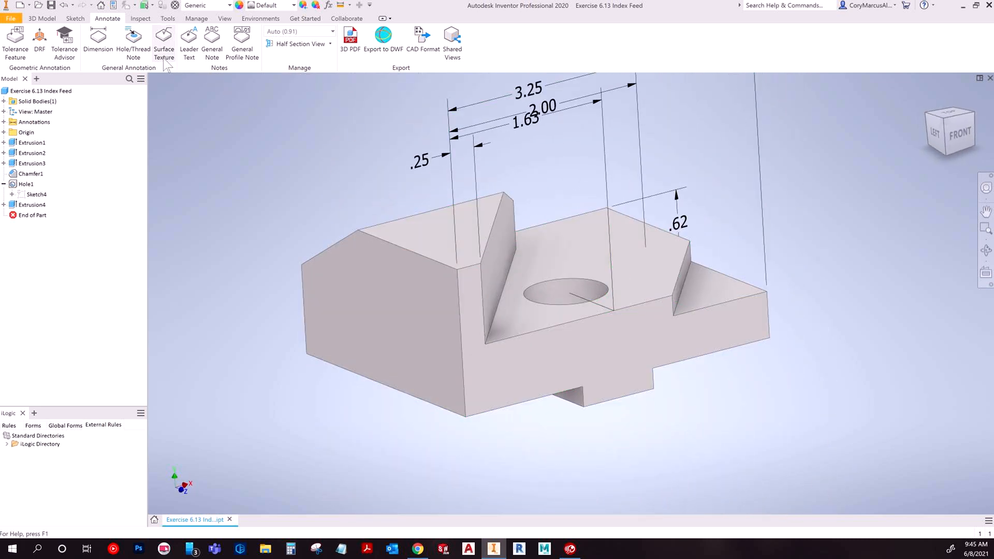
mouse_move(163, 41)
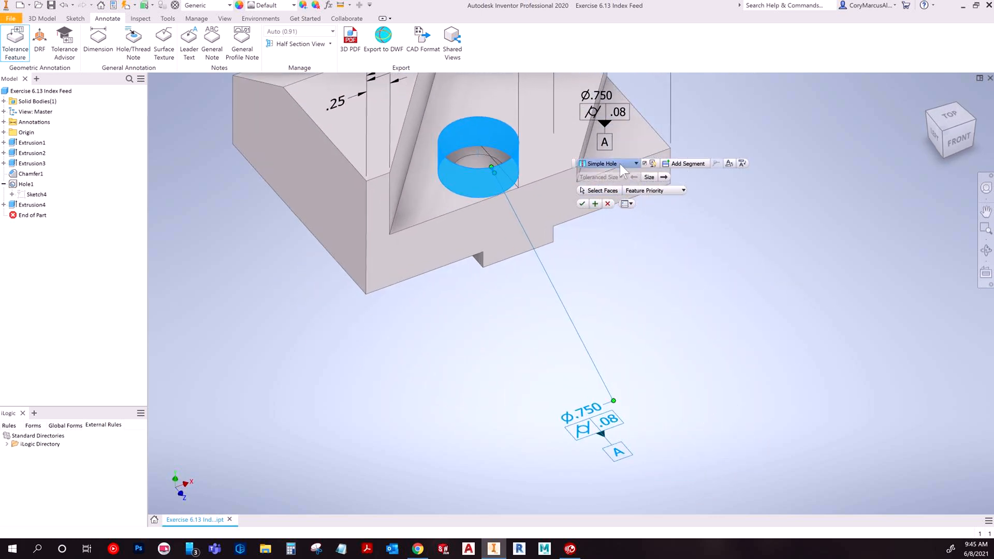
left_click(635, 164)
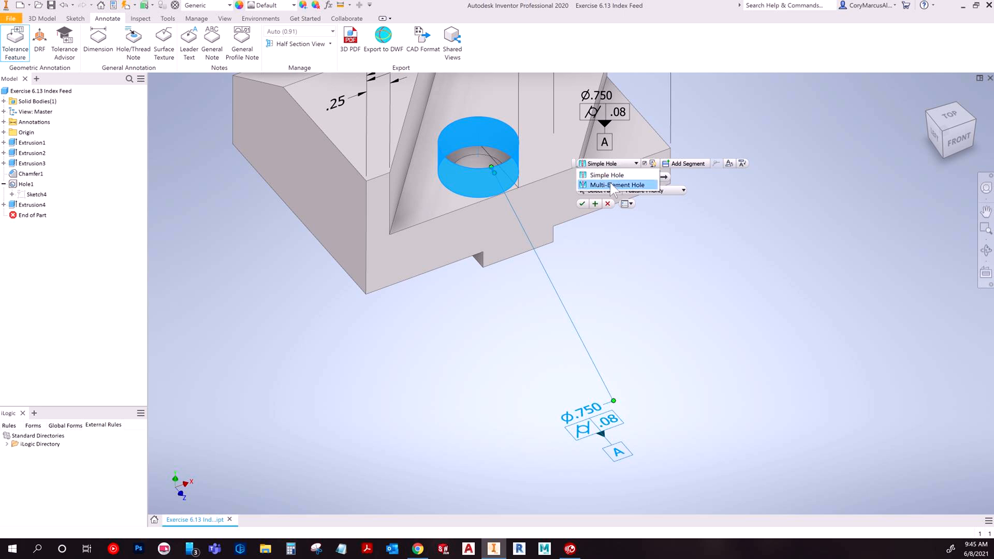
left_click(618, 184)
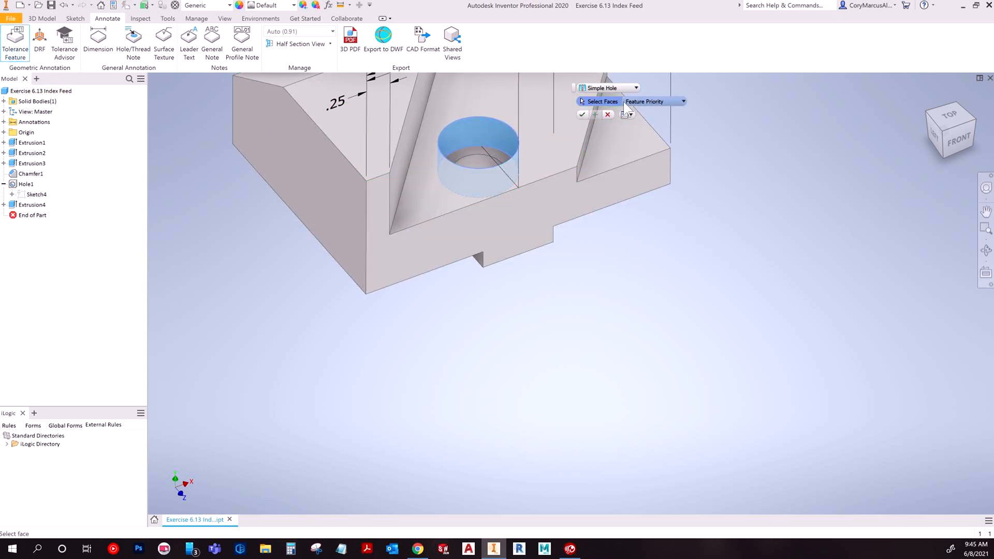
left_click(683, 101)
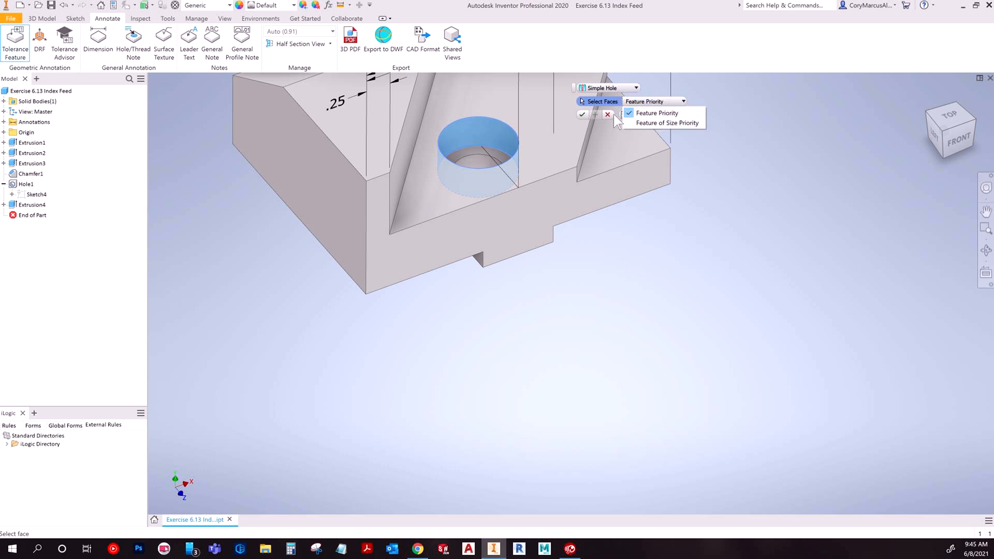
left_click(607, 114)
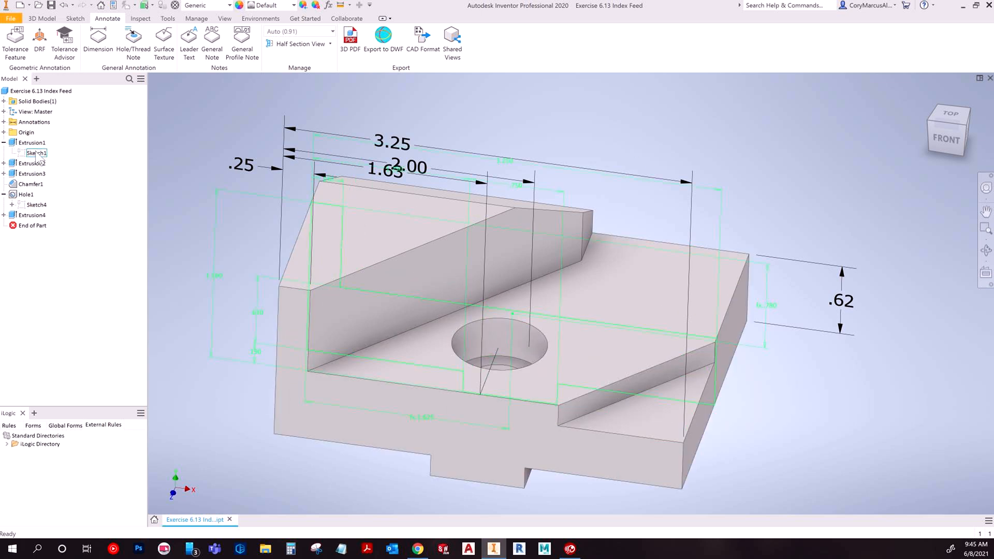
left_click(34, 152)
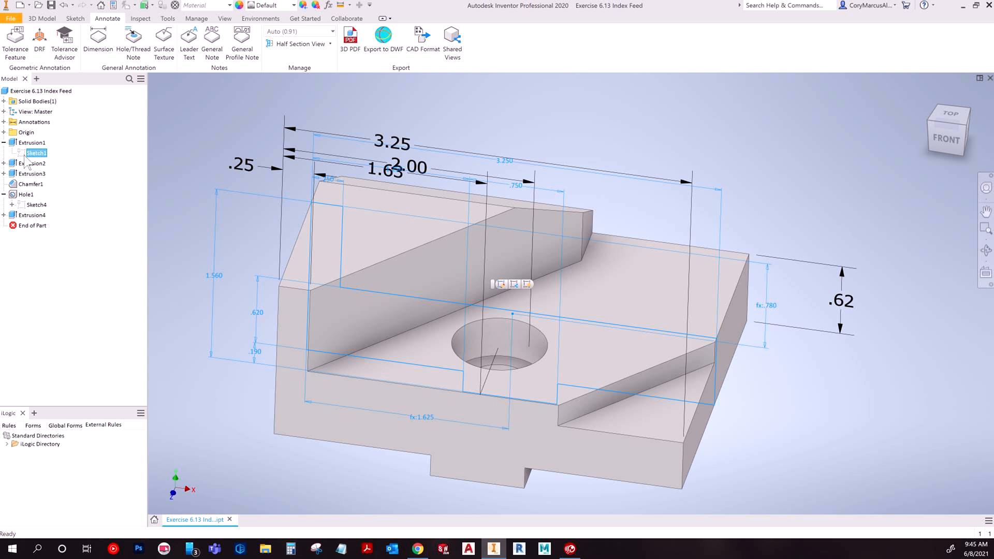
left_click(34, 174)
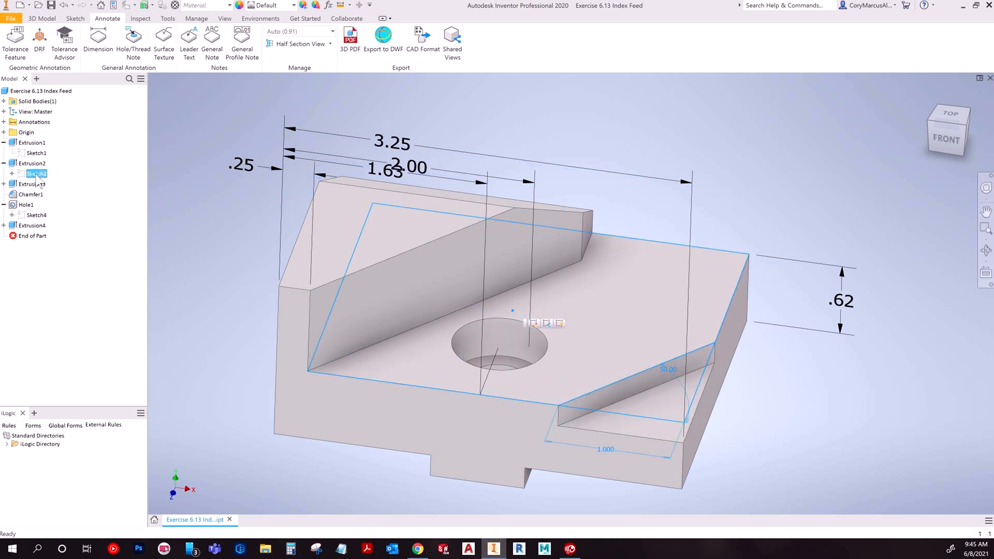
left_click(29, 183)
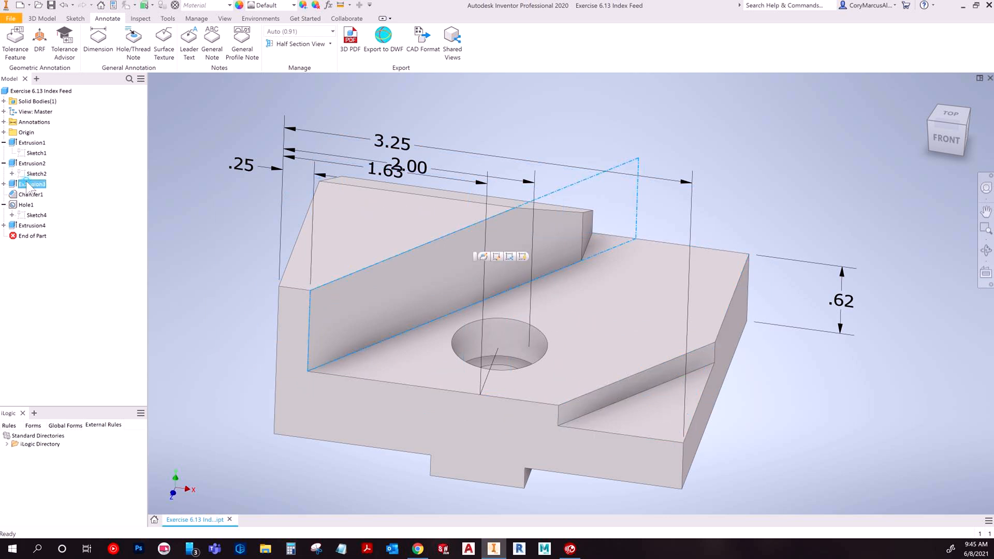
left_click(28, 184)
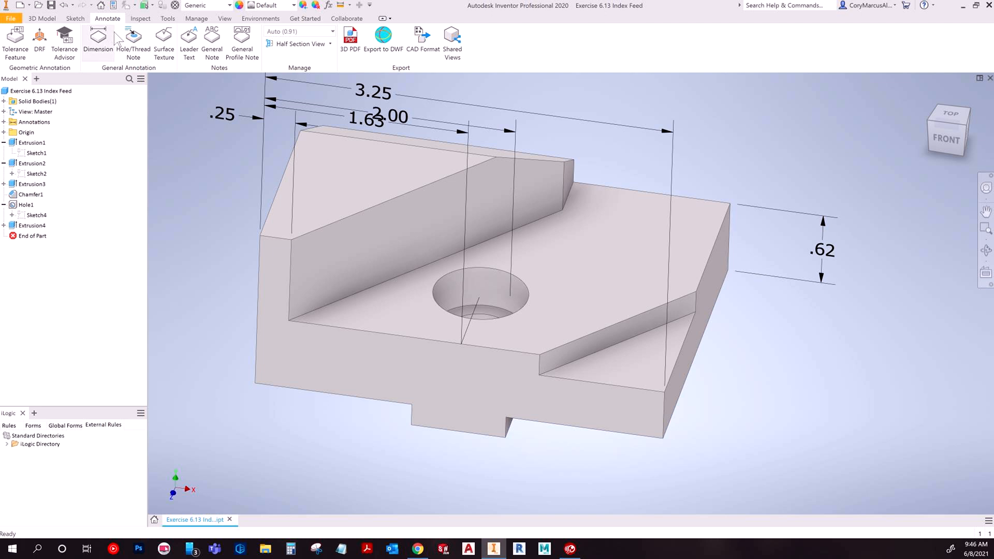
mouse_move(188, 36)
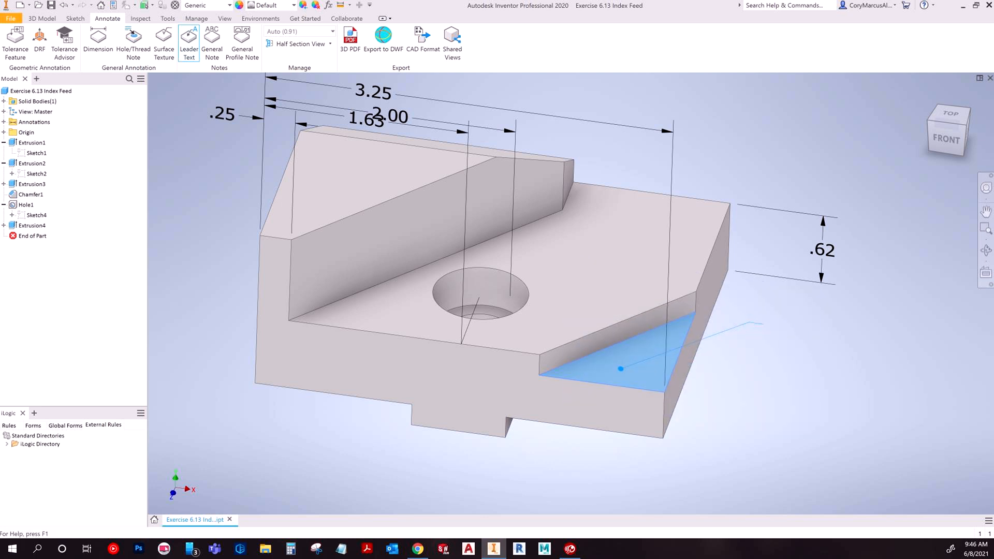
Step: Enter 'stuff' as a trial leader note, then delete that note
type("stuff")
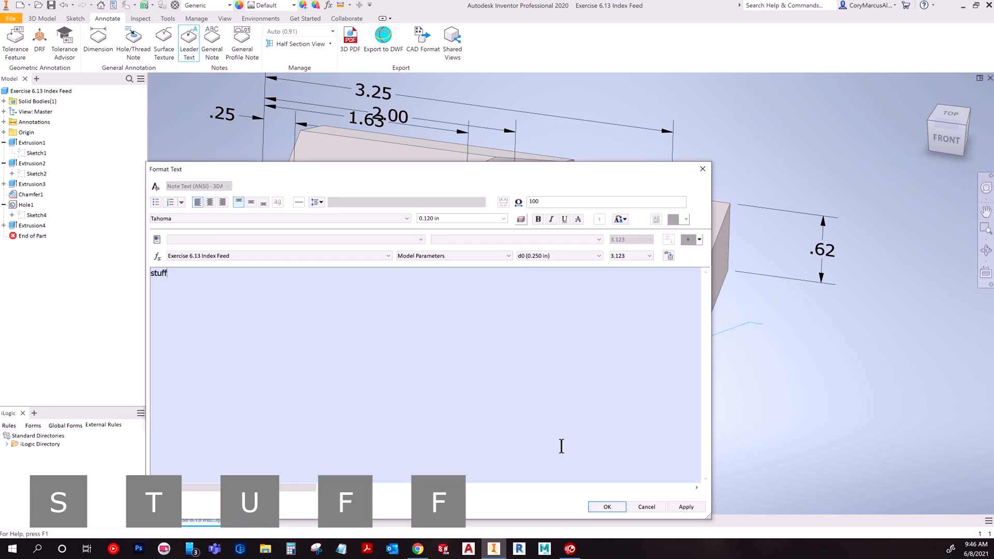
left_click(607, 507)
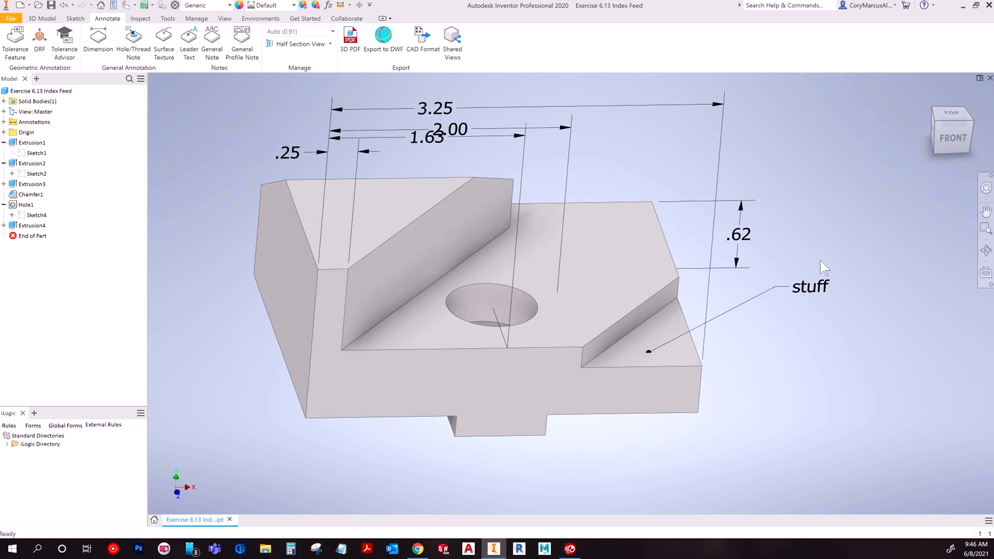
key("Delete")
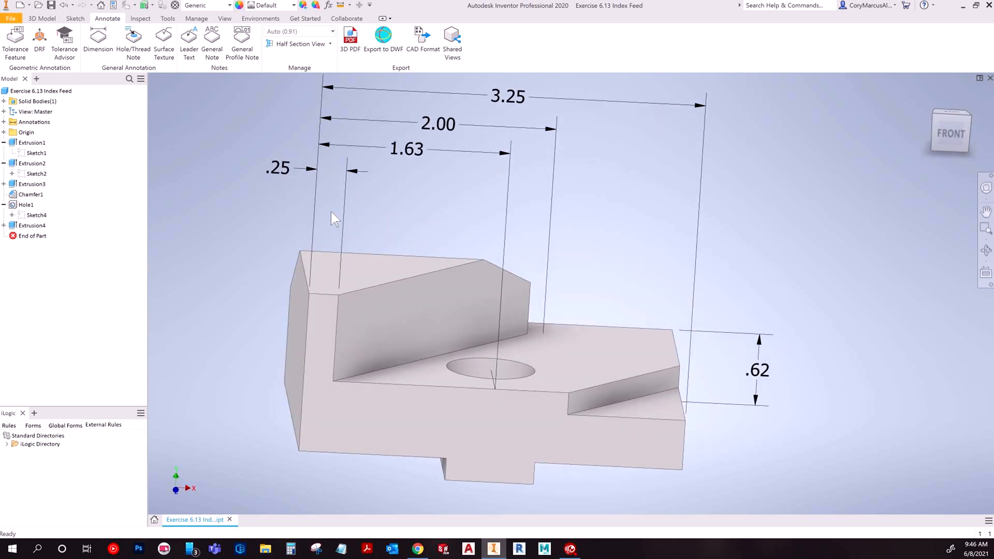
Step: Move the .25 dimension's value to the right of its arrows
left_click(286, 162)
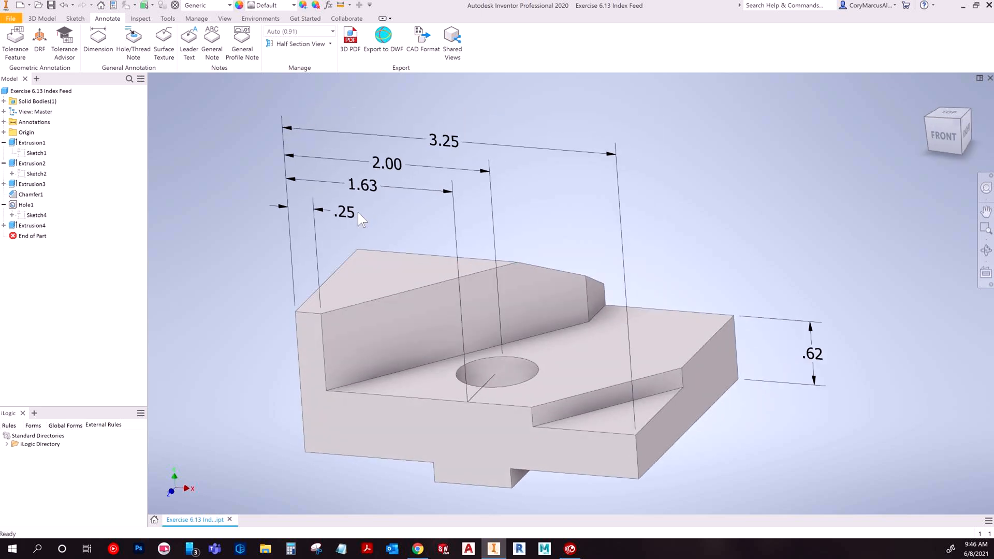
left_click(361, 190)
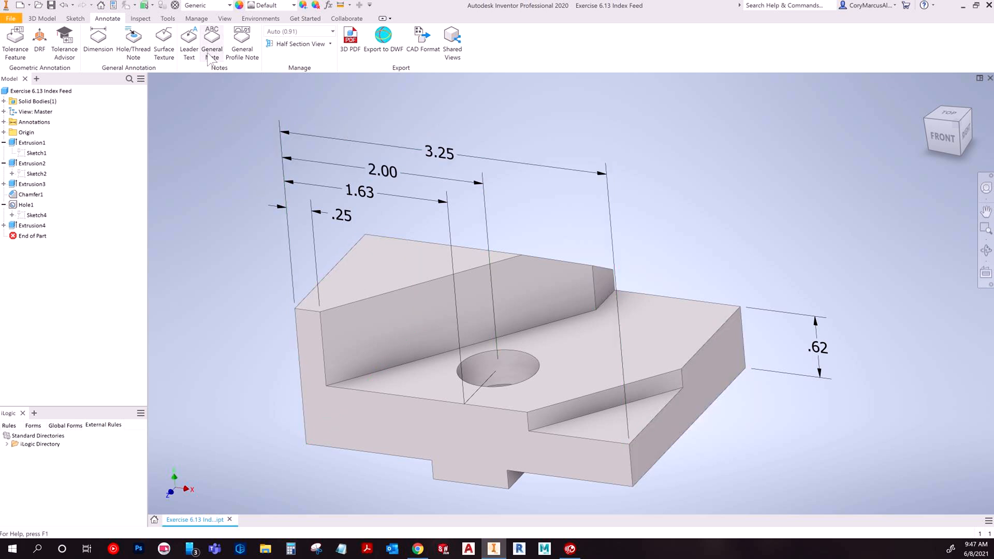
left_click(212, 39)
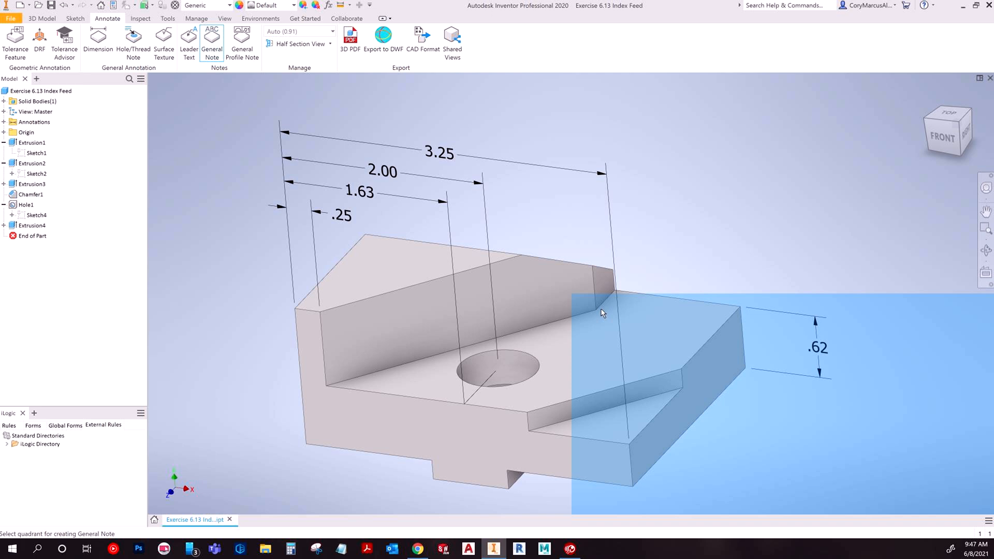
Step: Place a 'stuff stuff' general note in the view's upper-left corner
scroll("down", 3)
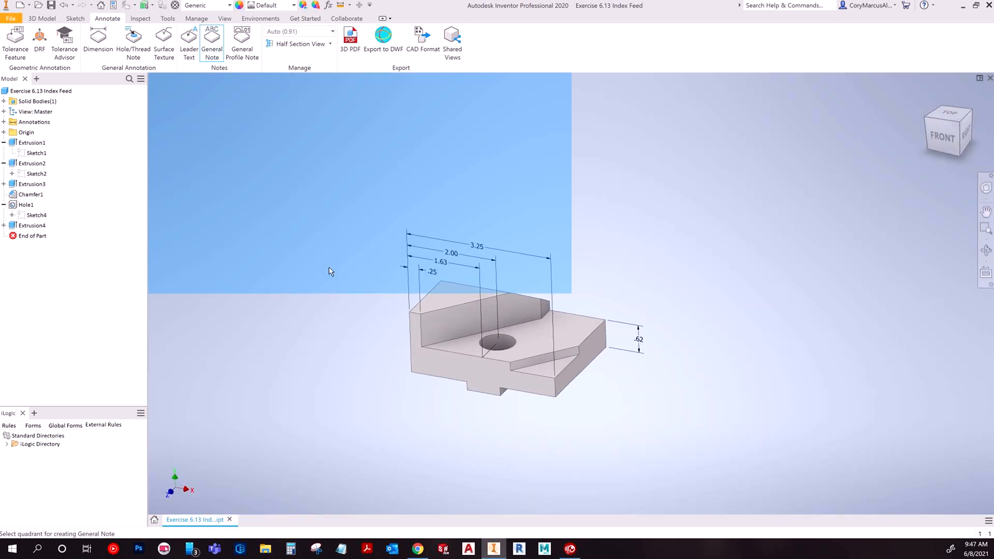
left_click(330, 273)
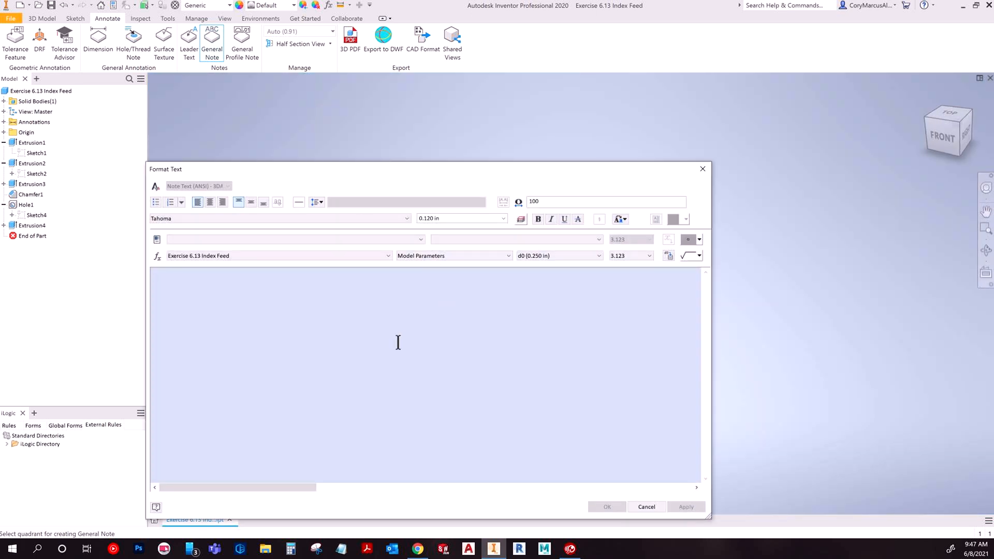
type("stuff stuff")
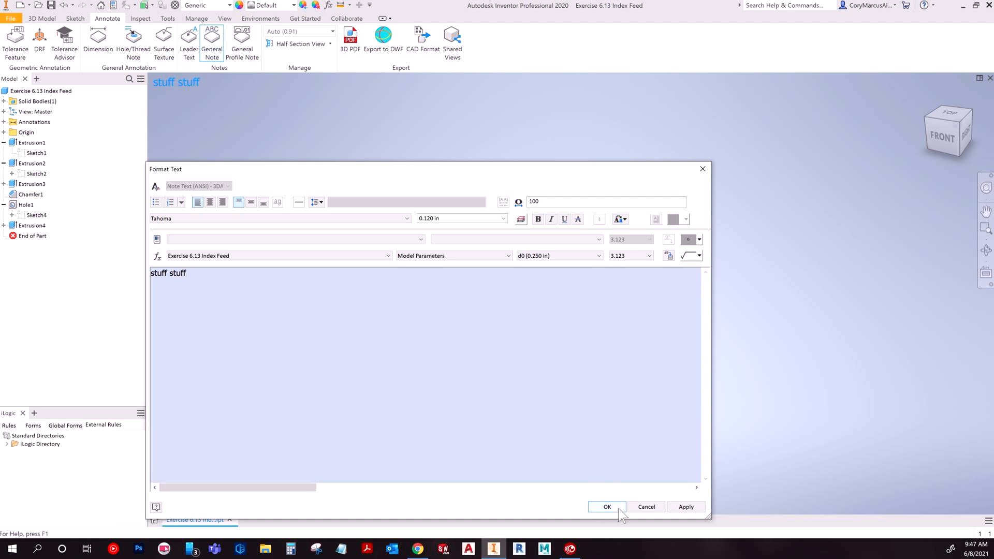
left_click(607, 507)
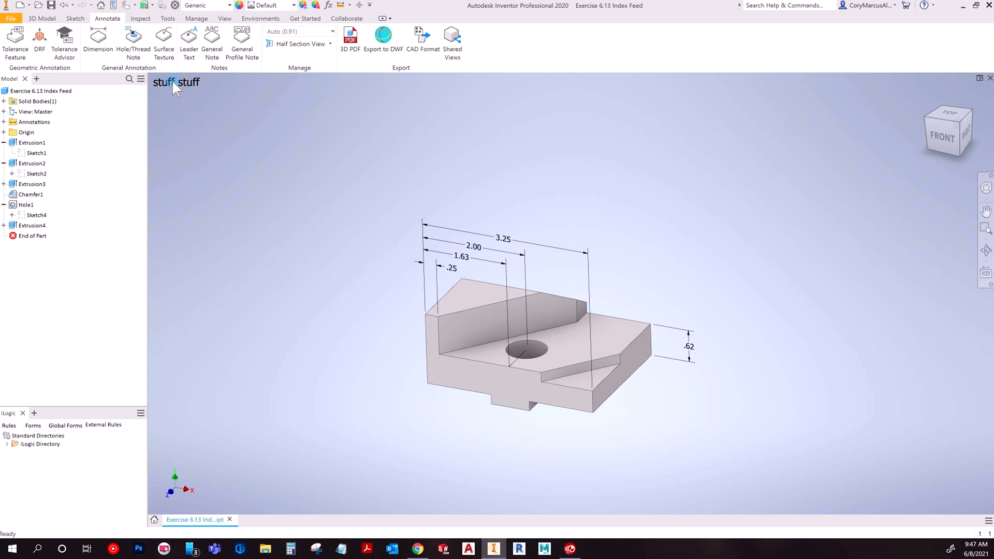
right_click(177, 89)
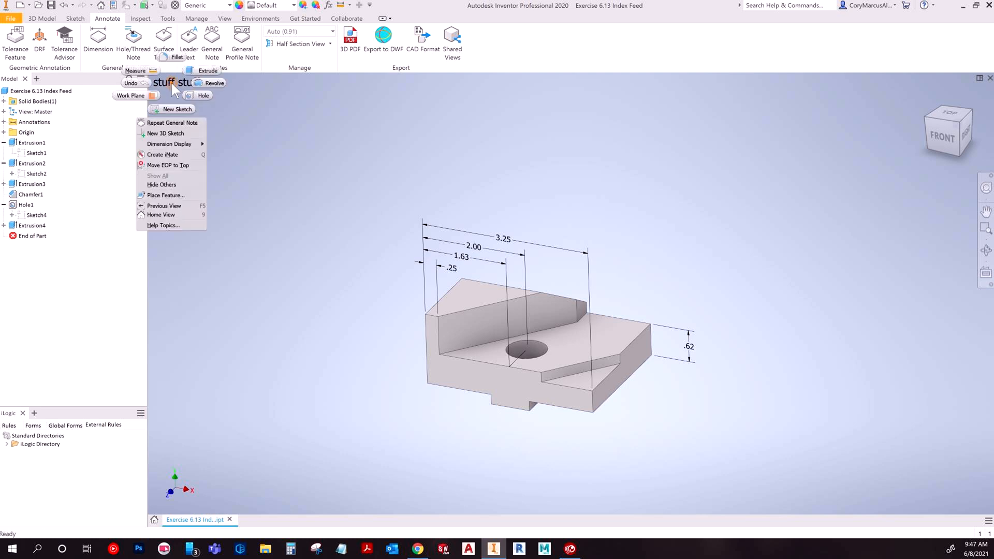
key("Escape")
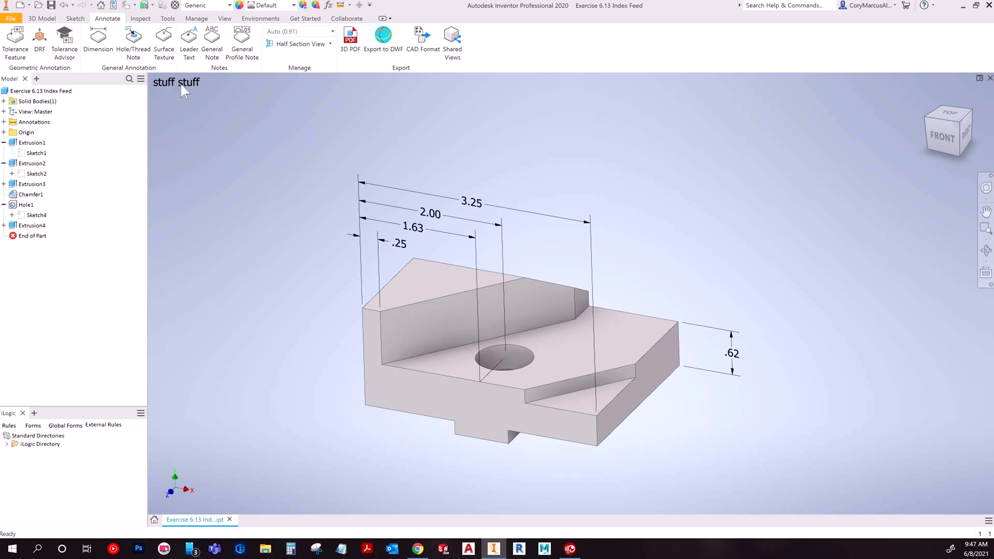
mouse_move(609, 88)
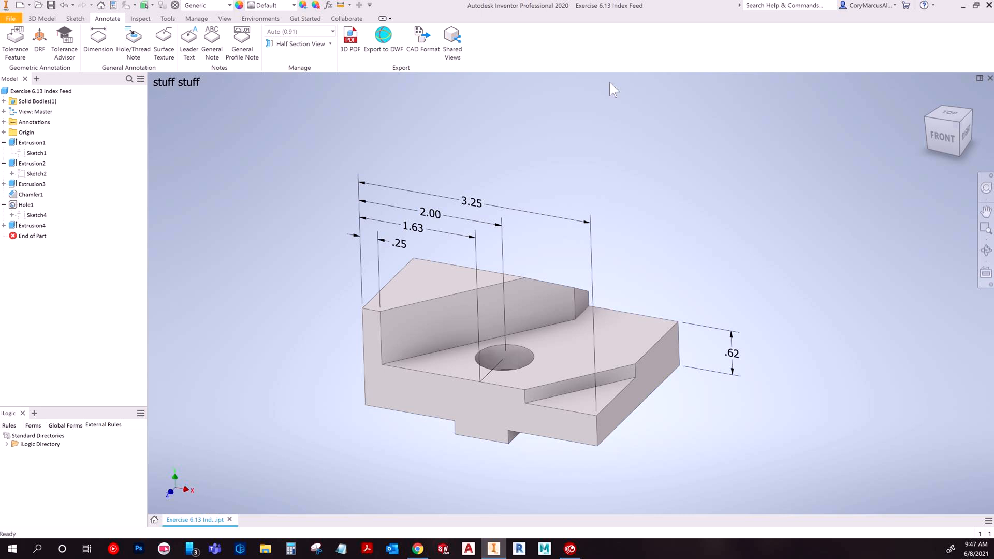
mouse_move(167, 94)
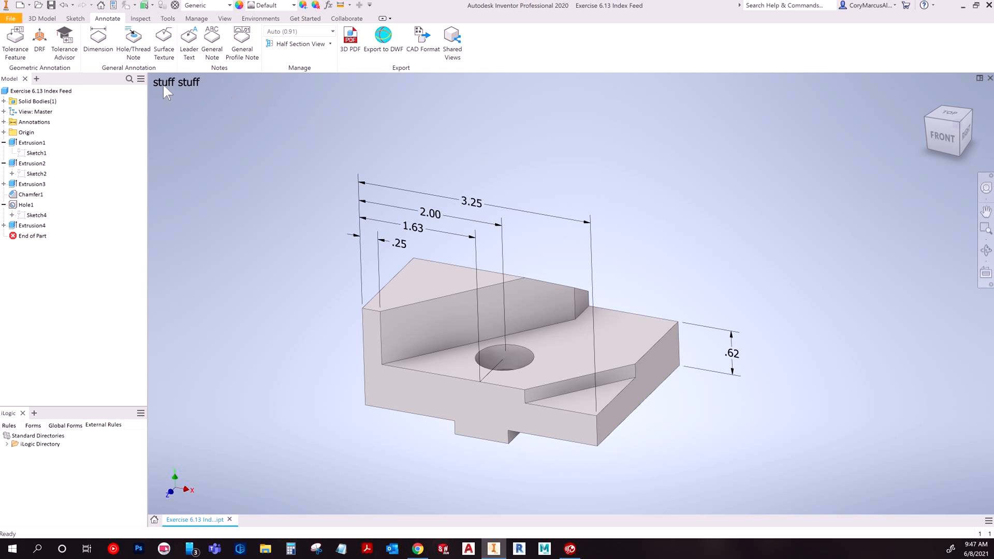
mouse_move(208, 98)
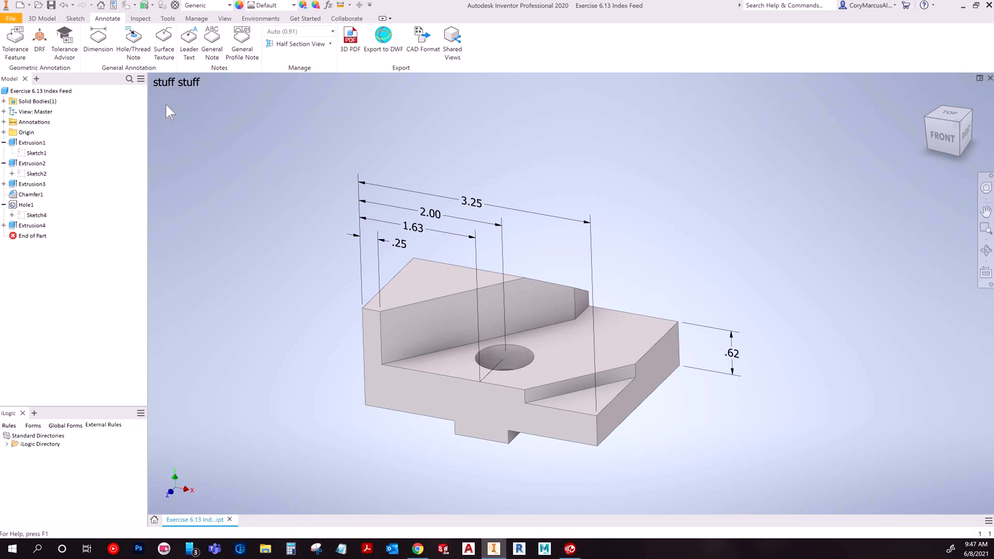
mouse_move(37, 154)
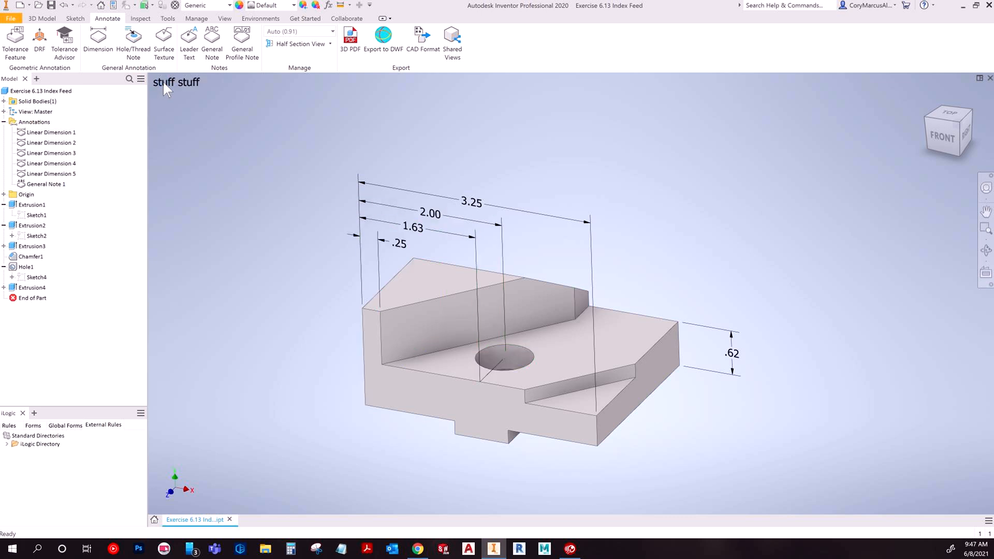
Step: Select the 3.25 dimension in the Annotations browser and toggle its text alignment
left_click(49, 132)
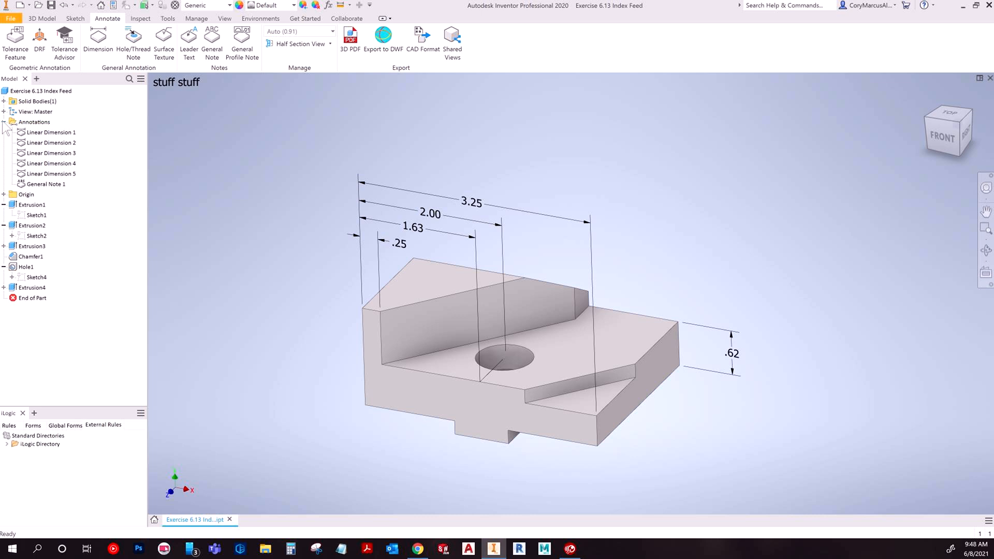
left_click(50, 132)
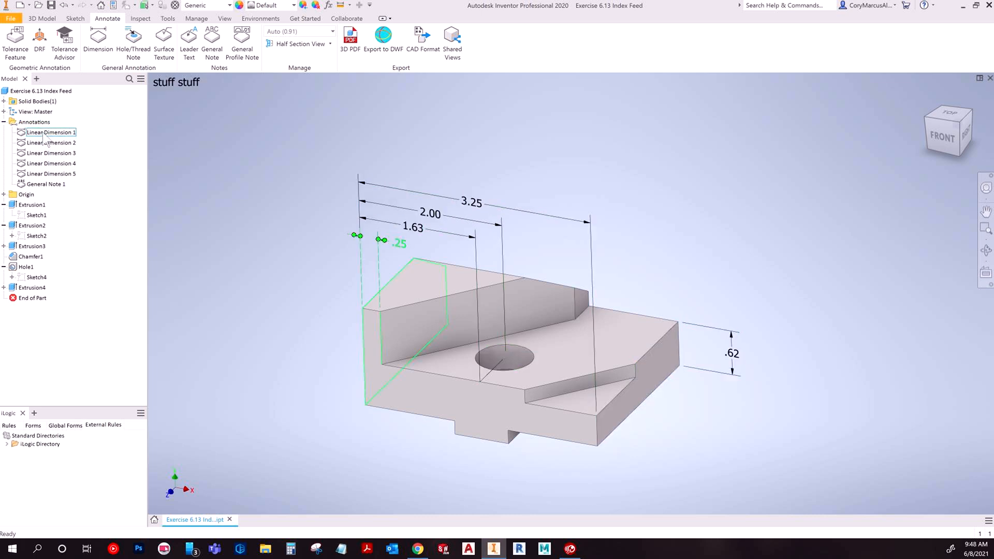
left_click(49, 142)
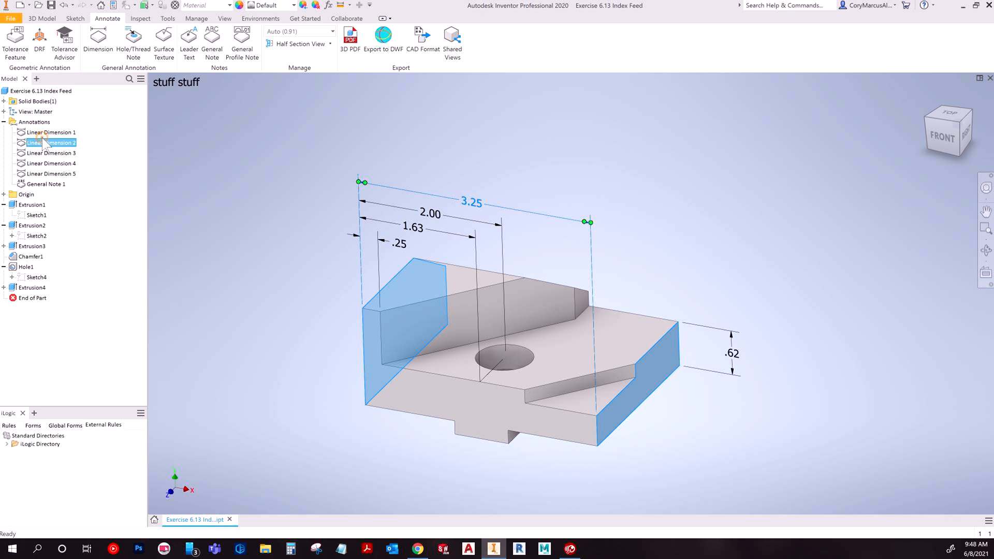
right_click(50, 143)
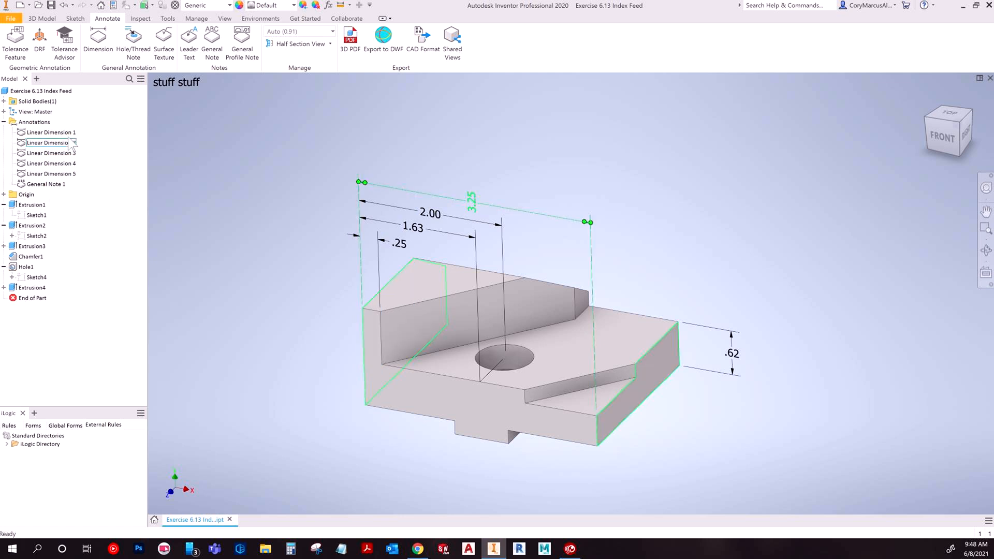
Step: Try more decimals on the .25 dimension, then restore horizontal text and two decimals
left_click(49, 132)
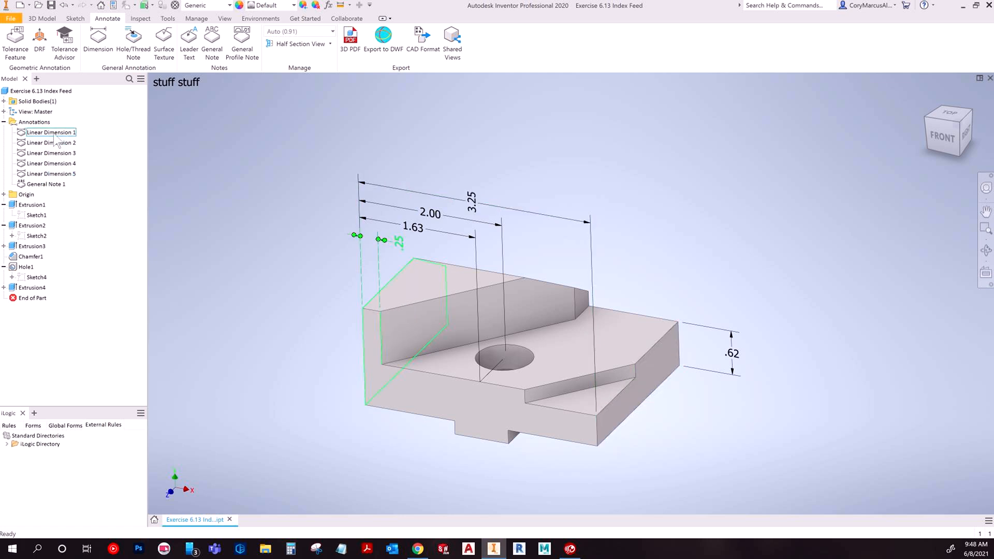
right_click(47, 132)
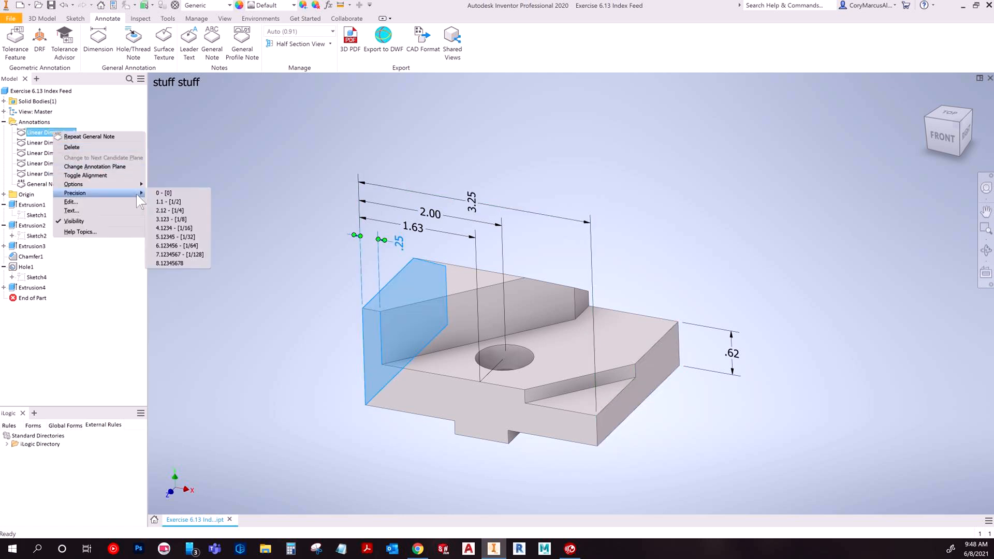
left_click(169, 263)
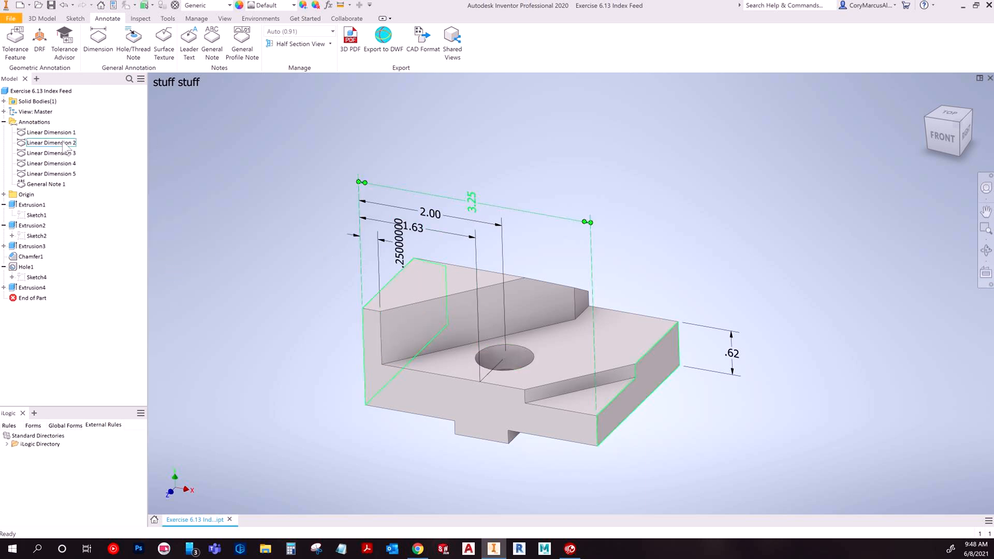
right_click(44, 132)
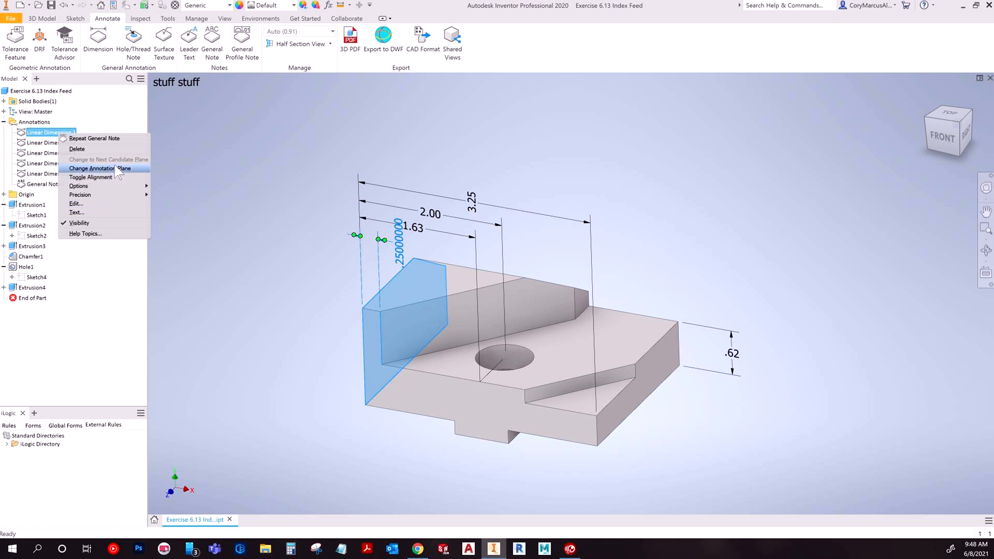
mouse_move(91, 178)
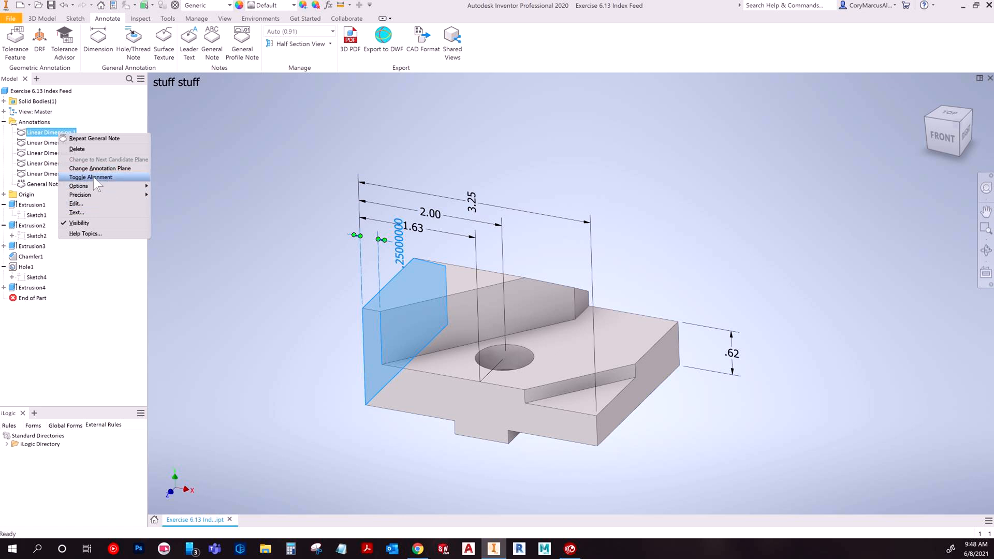
left_click(91, 177)
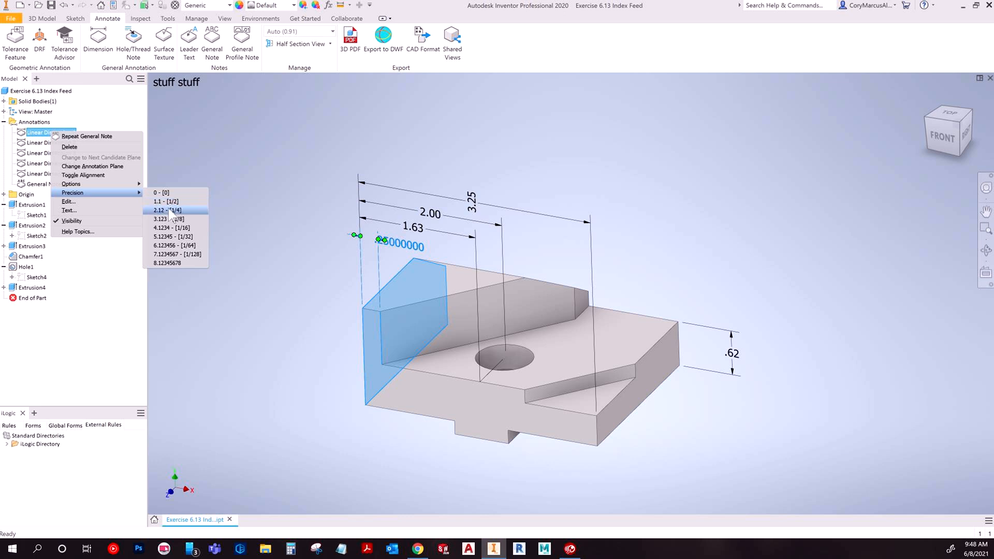
left_click(166, 210)
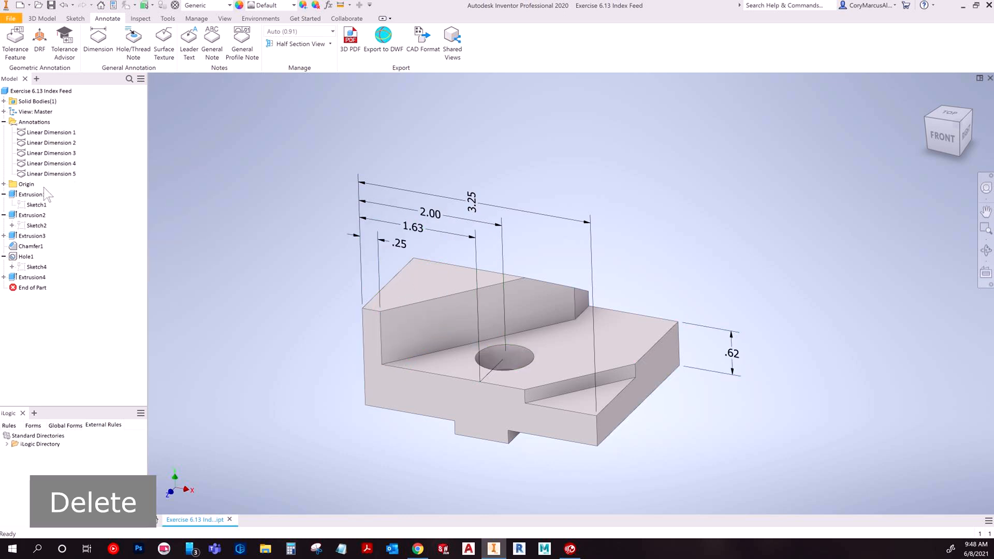
Step: Undo to restore the 'stuff stuff' note and the horizontal 3.25 dimension text
left_click(51, 173)
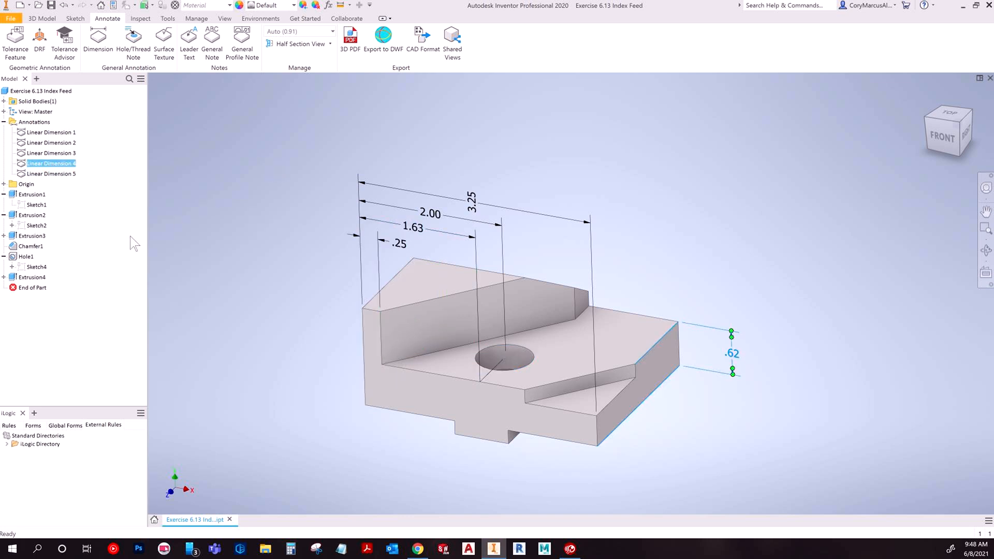
key("Ctrl+z")
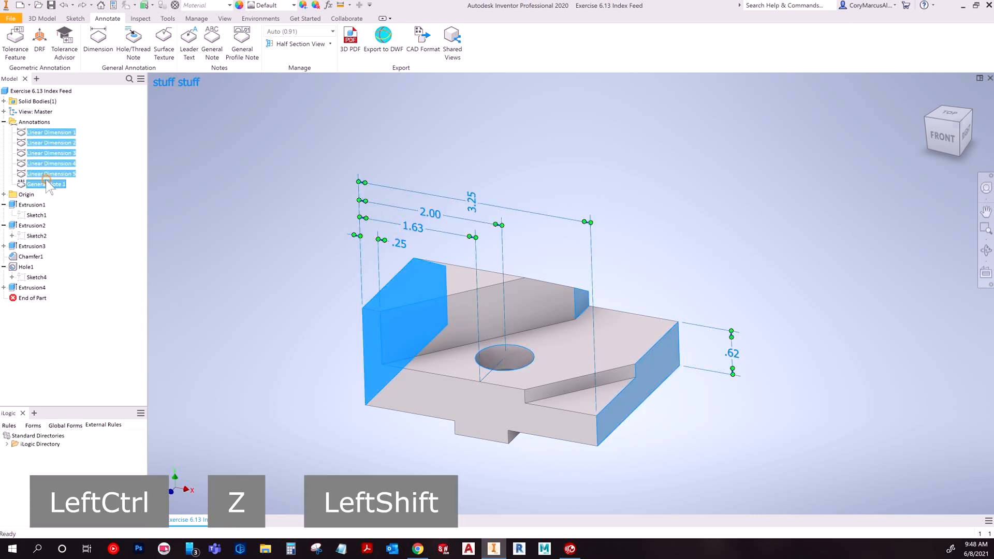
right_click(46, 184)
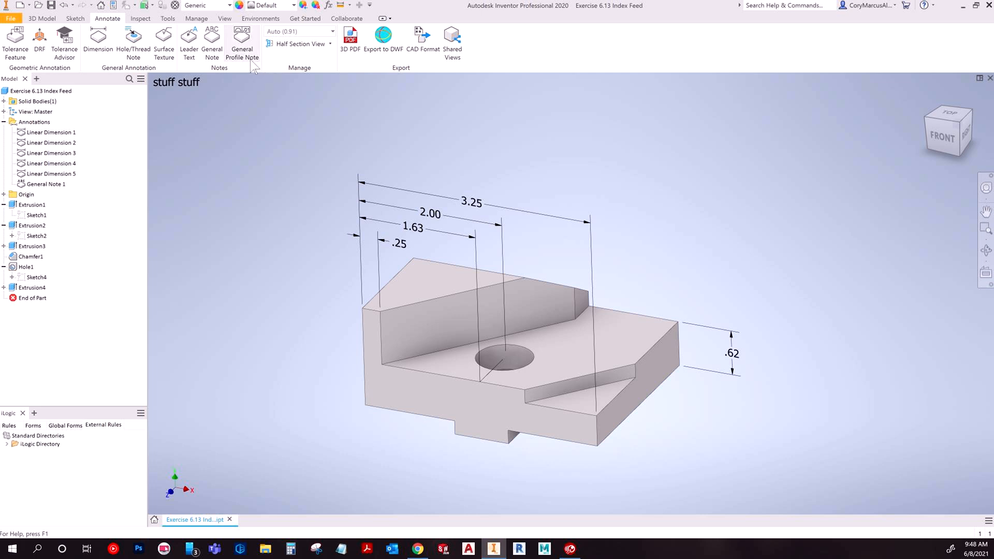
mouse_move(241, 37)
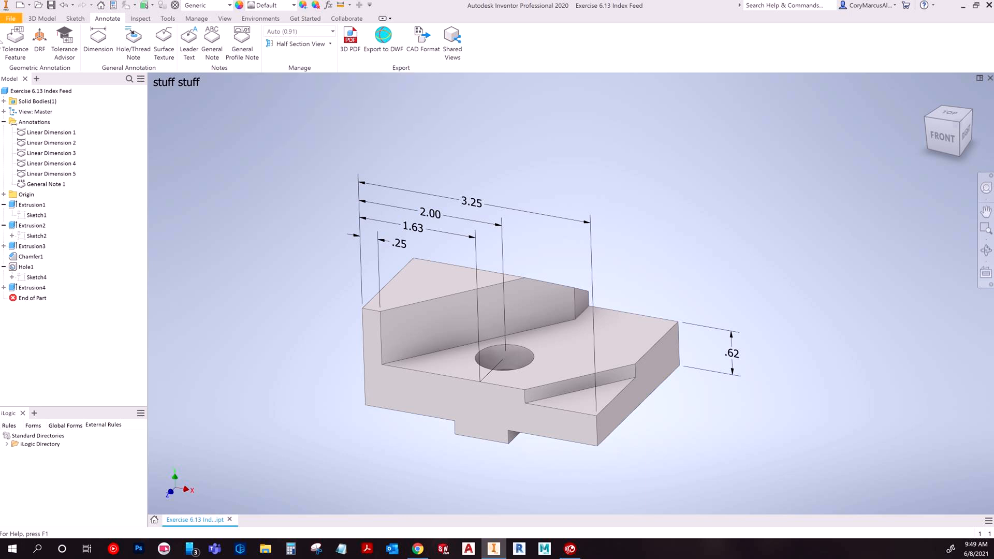
mouse_move(242, 38)
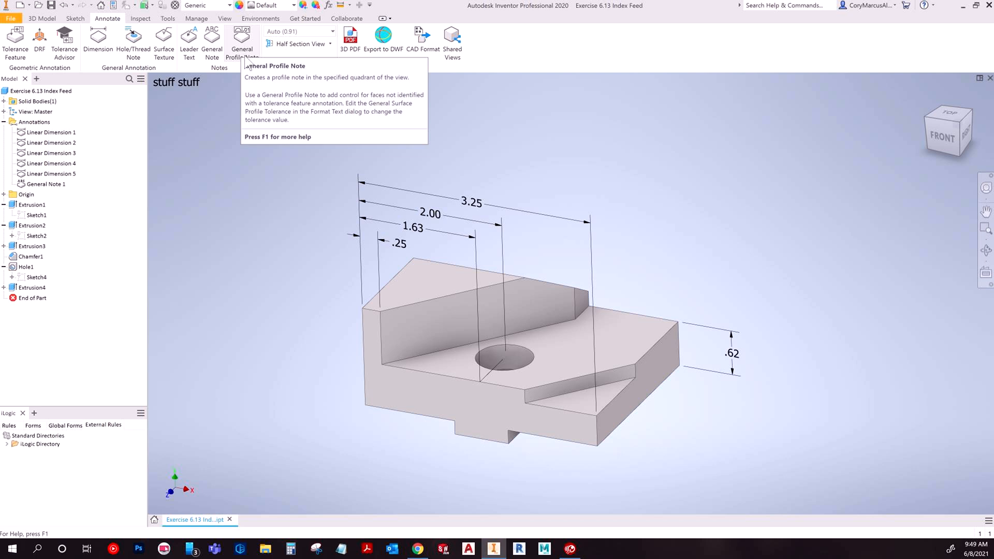
mouse_move(40, 38)
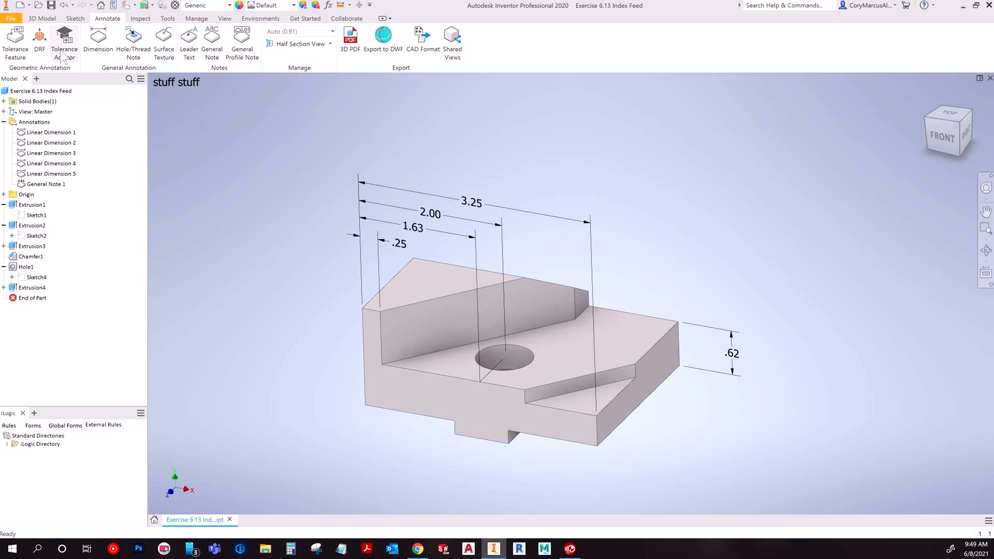
mouse_move(64, 42)
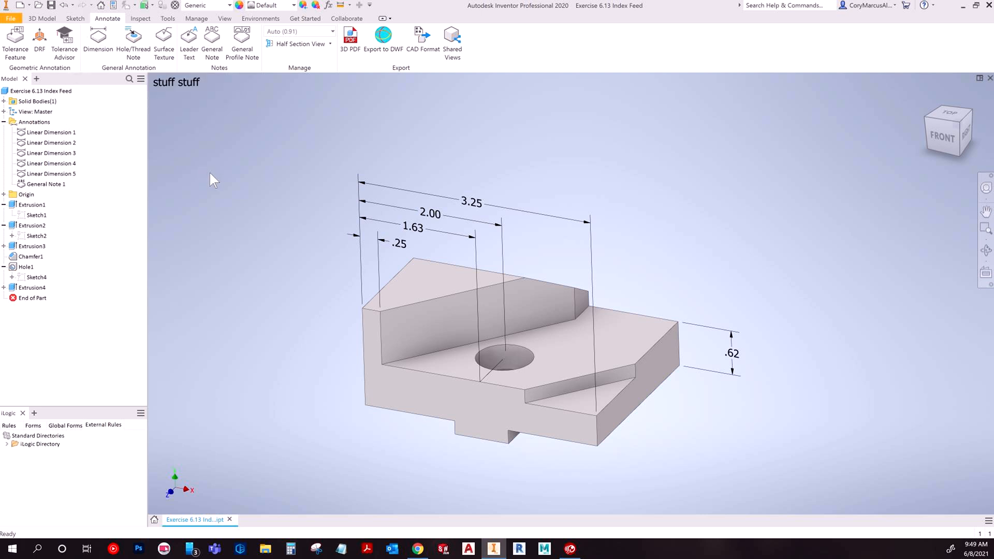
mouse_move(194, 187)
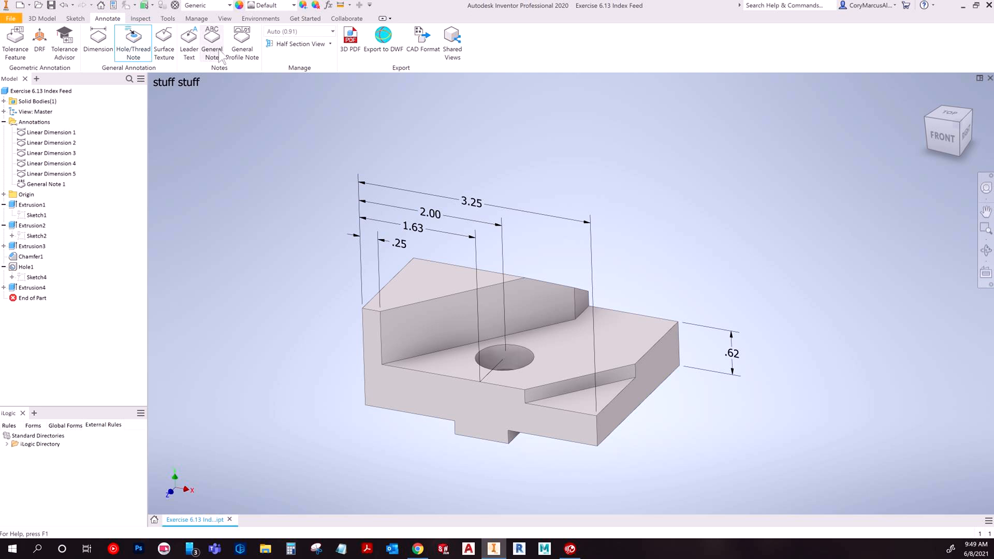
mouse_move(212, 49)
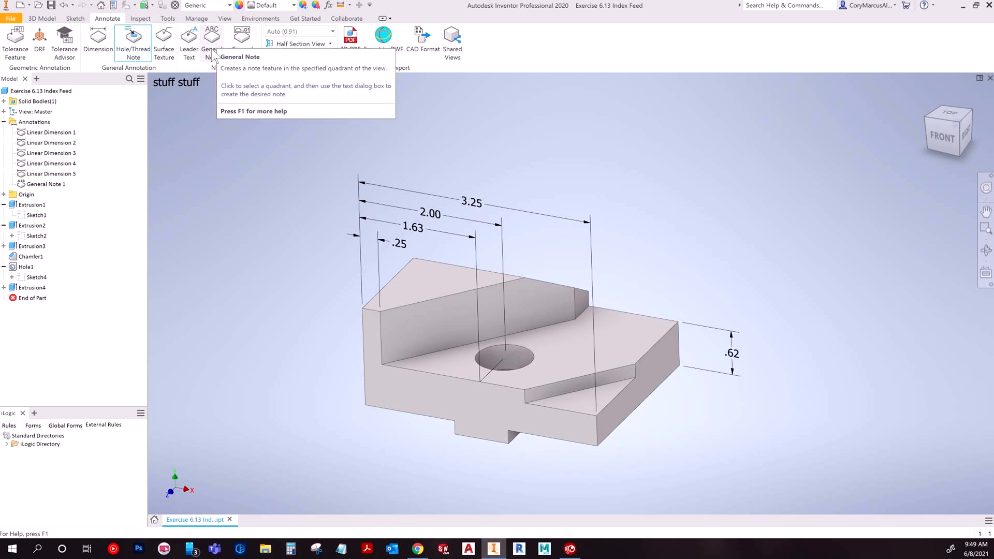
key("Escape")
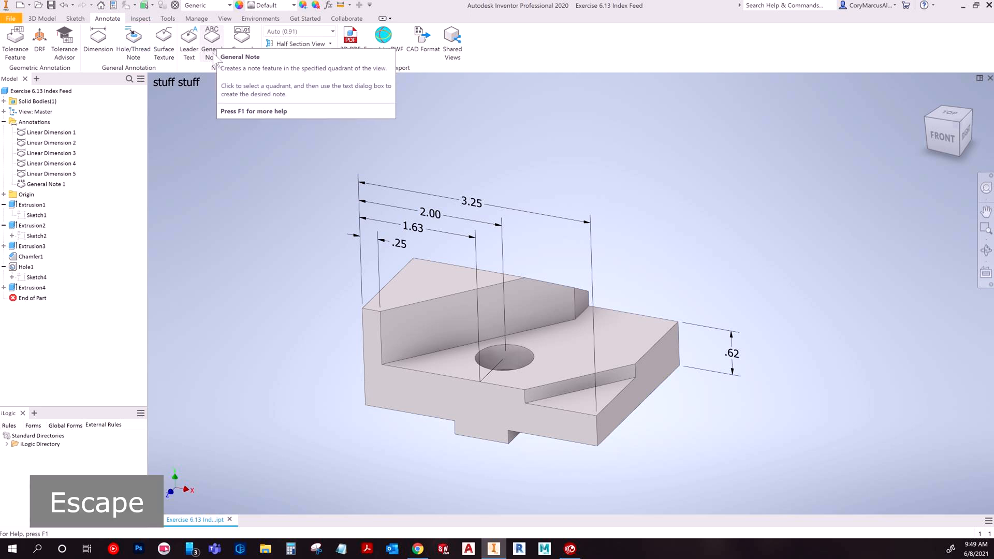